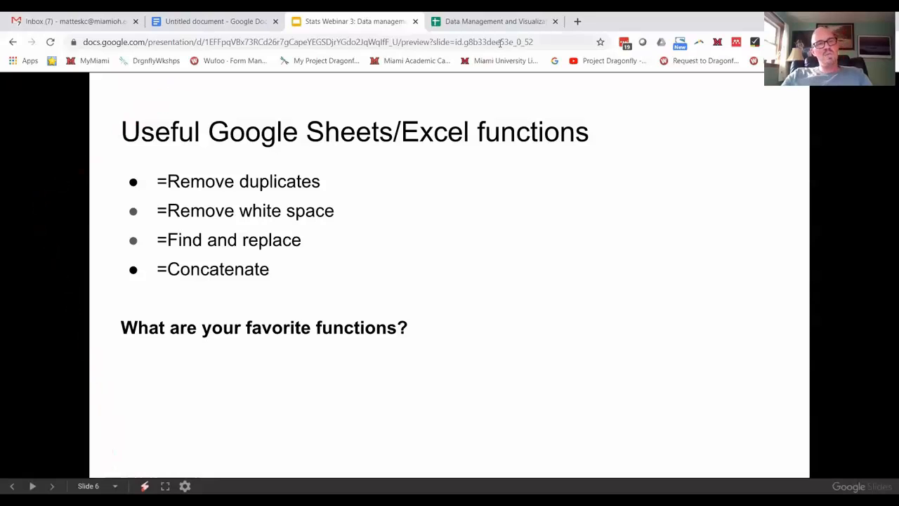
{"action": "mouse_move", "coordinate": [492, 21]}
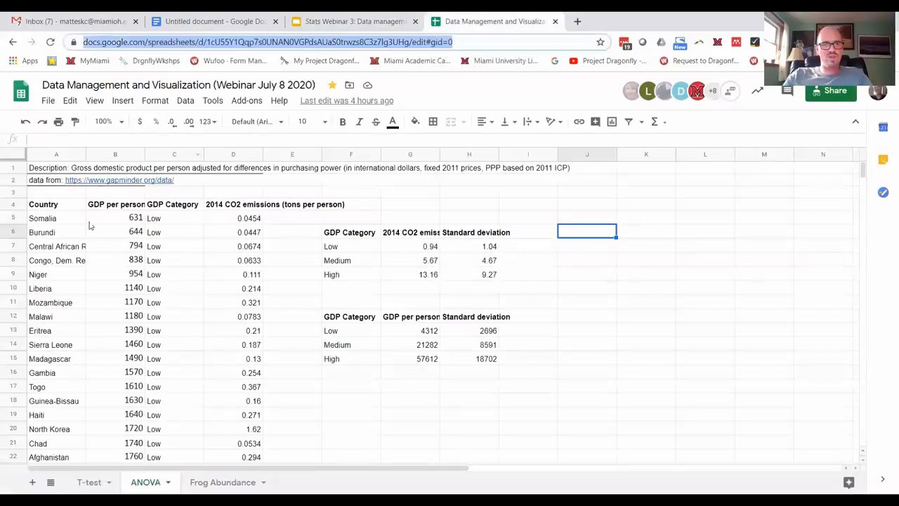
{"action": "mouse_move", "coordinate": [168, 283]}
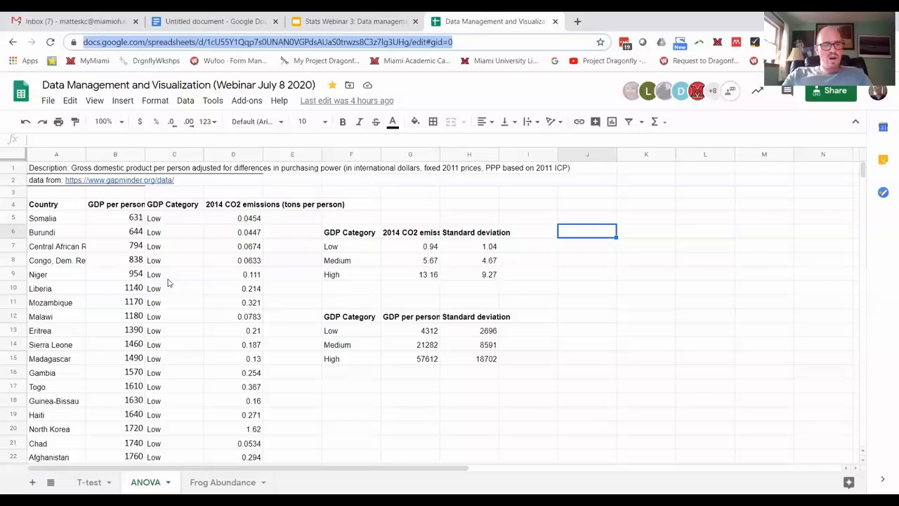
{"action": "mouse_move", "coordinate": [163, 235]}
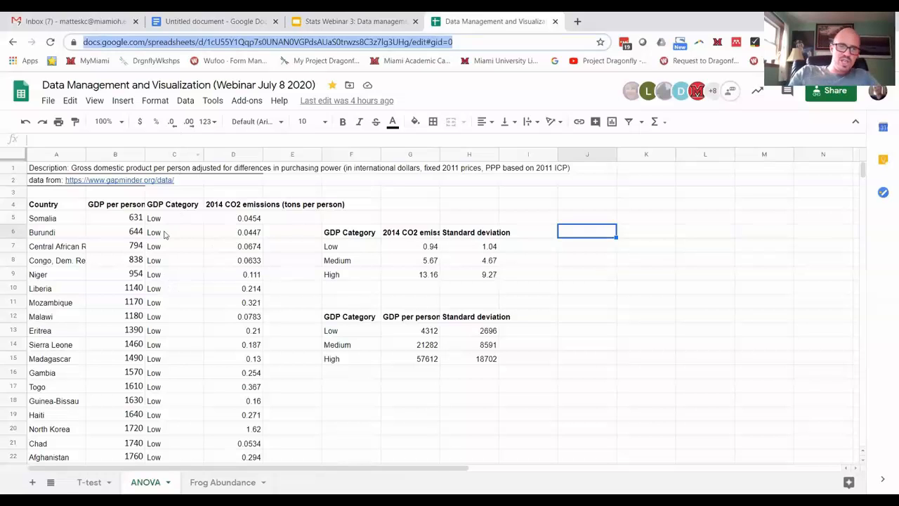
Inspect the Country, GDP per person and GDP Category cells, including Somalia's GDP value.
{"action": "left_click", "coordinate": [115, 218]}
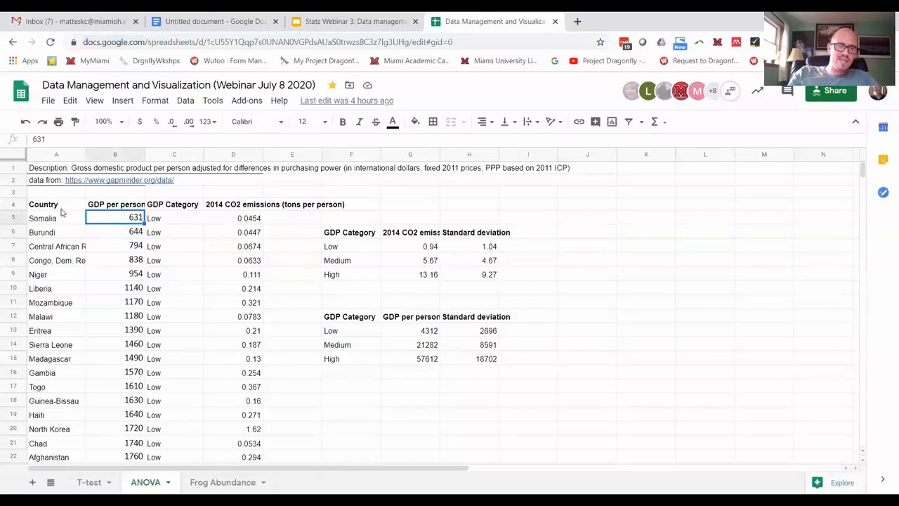
{"action": "left_click", "coordinate": [57, 218]}
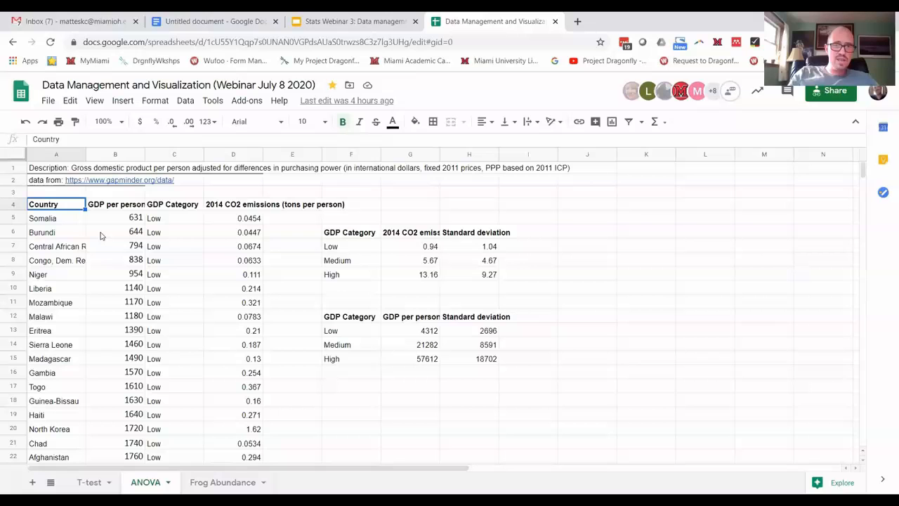
{"action": "scroll", "scroll_direction": "down", "scroll_amount": 3}
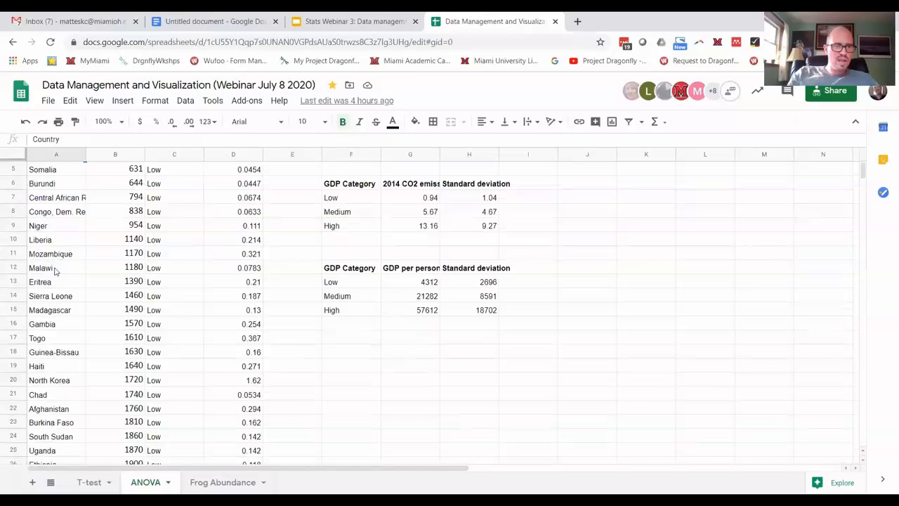
{"action": "scroll", "scroll_direction": "up", "scroll_amount": 3}
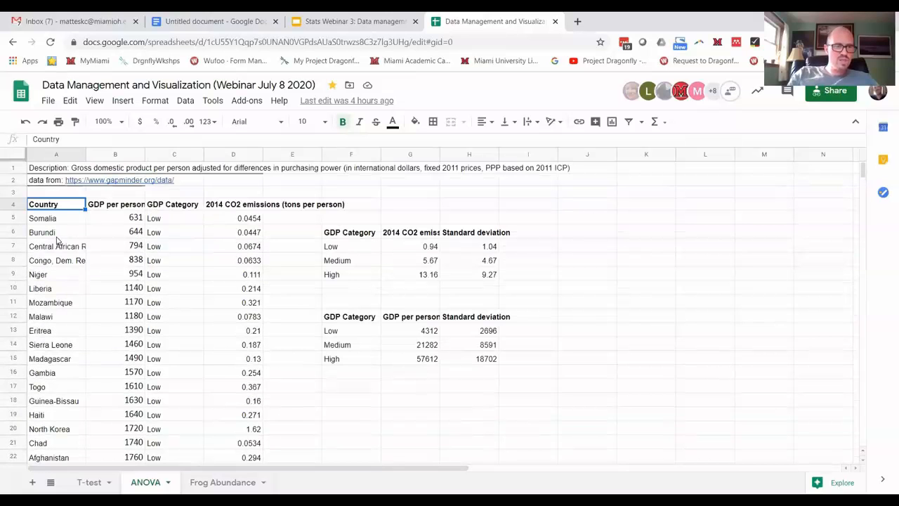
{"action": "scroll", "scroll_direction": "down", "scroll_amount": 3}
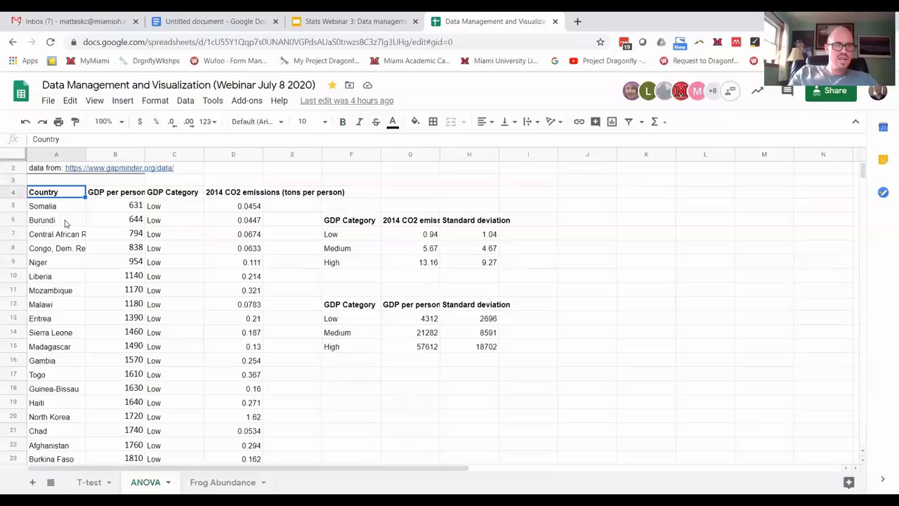
{"action": "left_click", "coordinate": [115, 191]}
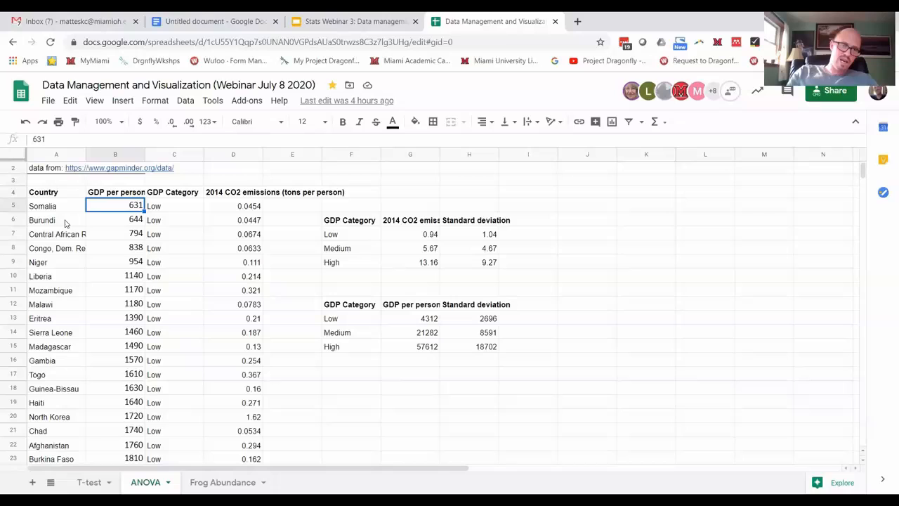
{"action": "left_click", "coordinate": [115, 192]}
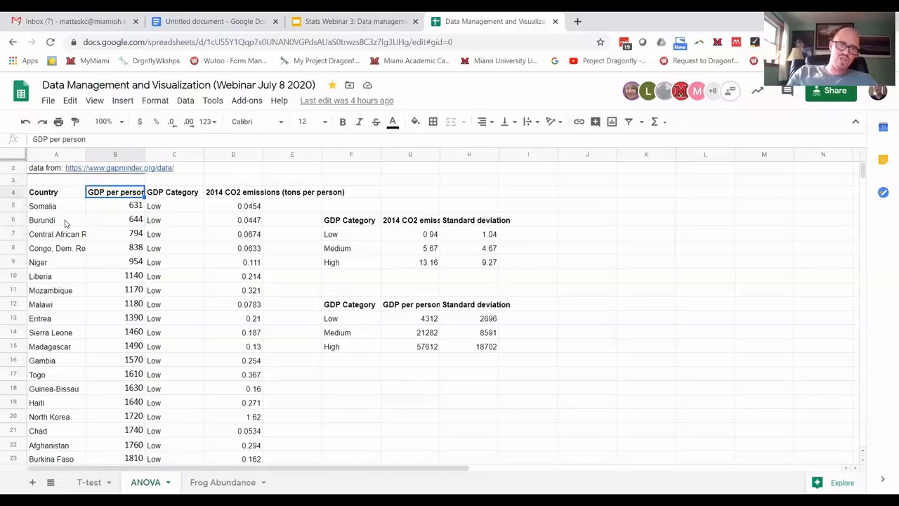
{"action": "left_click", "coordinate": [174, 206]}
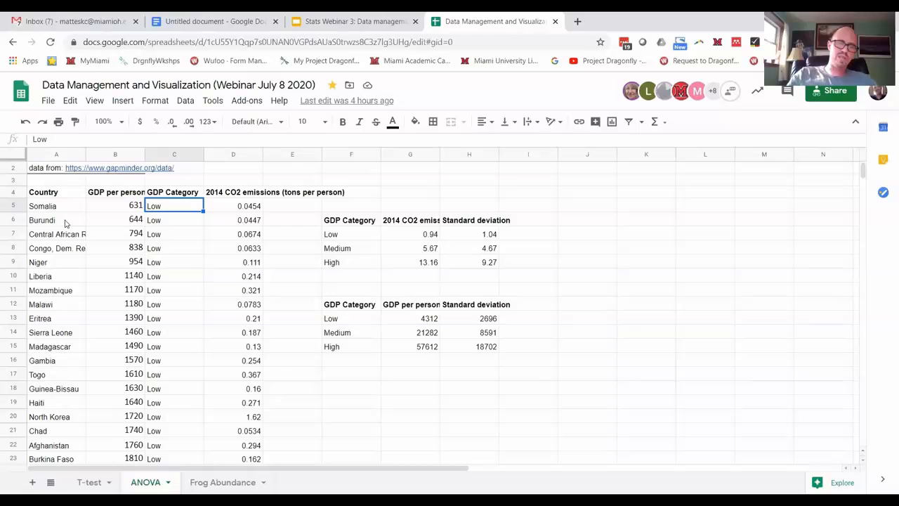
Select the whole GDP Category column C with its header to copy it into column J.
{"action": "scroll", "scroll_direction": "down", "scroll_amount": 3}
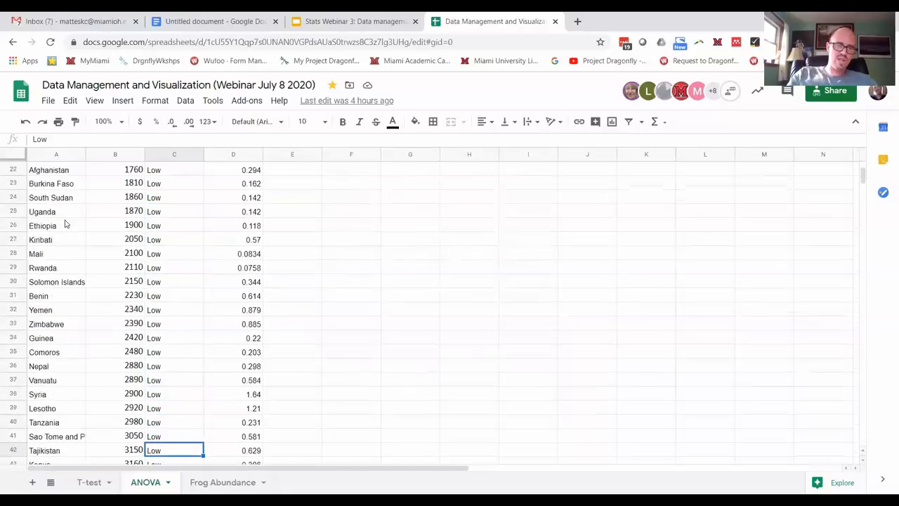
{"action": "scroll", "scroll_direction": "down", "scroll_amount": 3}
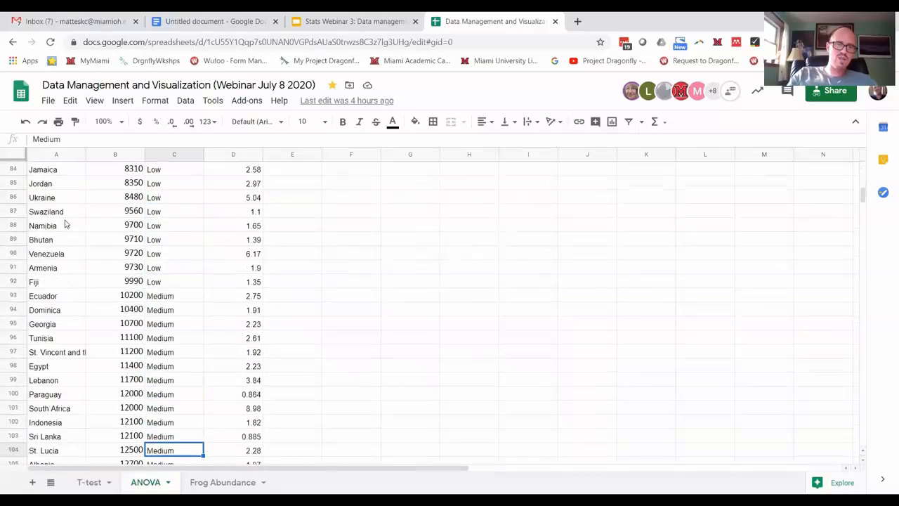
{"action": "scroll", "scroll_direction": "down", "scroll_amount": 3}
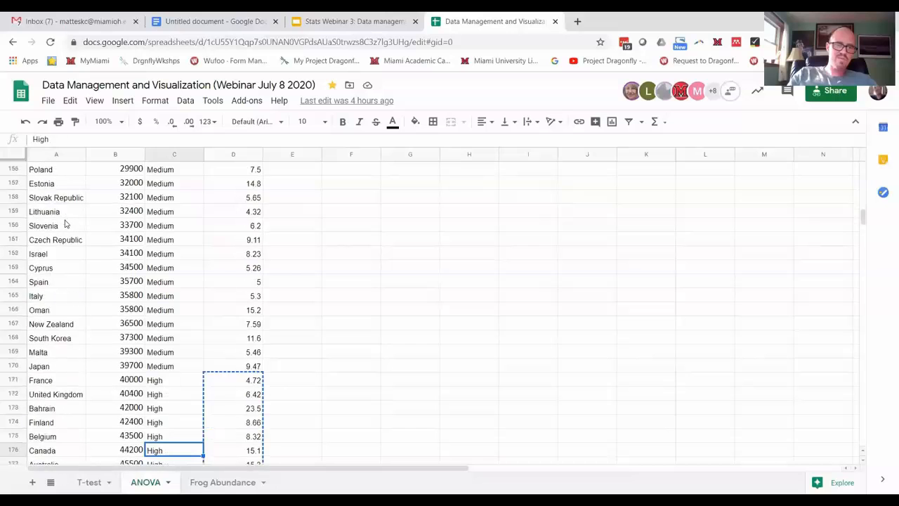
{"action": "scroll", "scroll_direction": "down", "scroll_amount": 3}
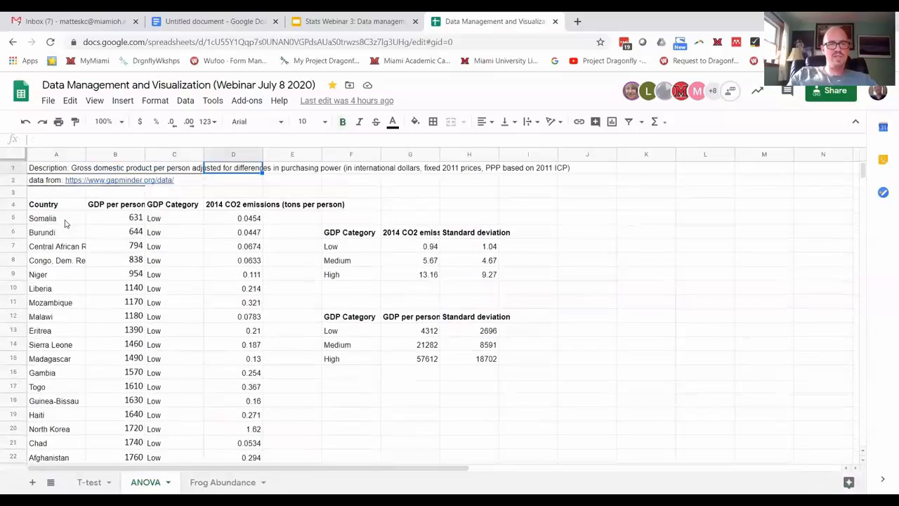
{"action": "left_click", "coordinate": [233, 204]}
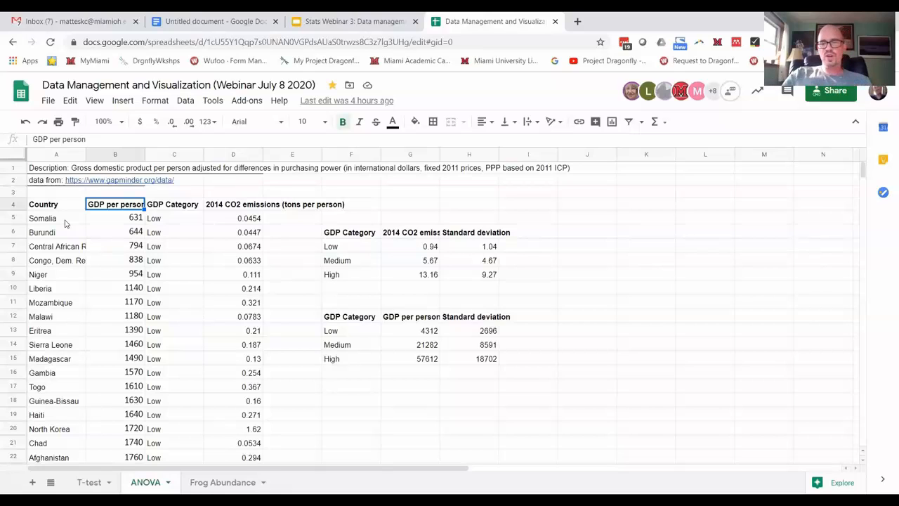
{"action": "left_click", "coordinate": [174, 204]}
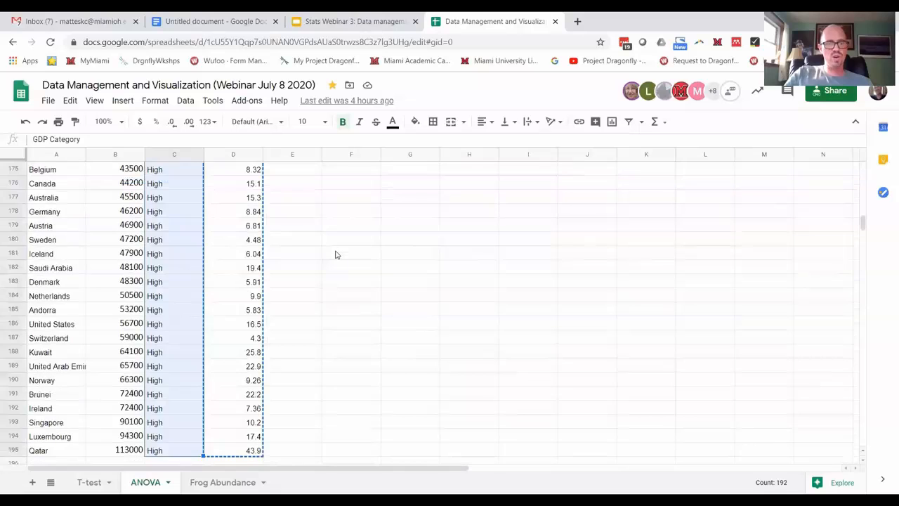
{"action": "scroll", "scroll_direction": "up", "scroll_amount": 3}
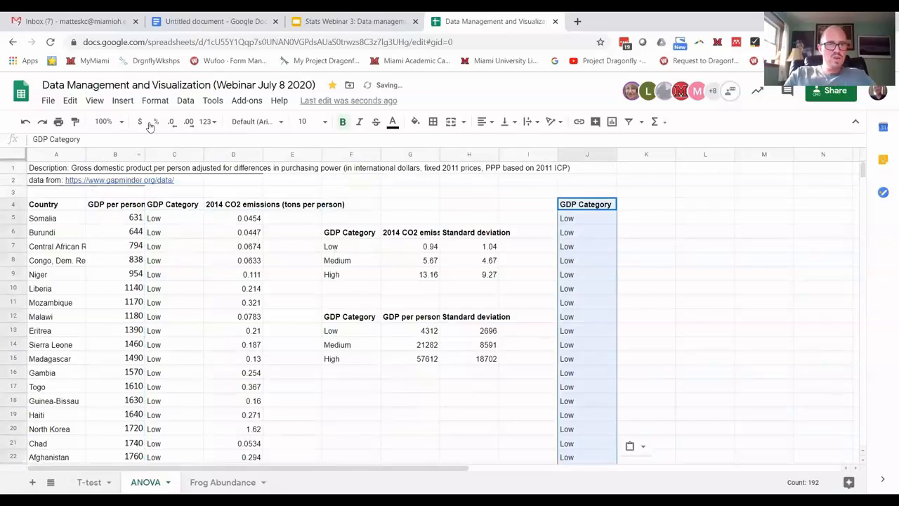
Choose Data > Remove duplicates for the selected copied category column J.
{"action": "left_click", "coordinate": [186, 99]}
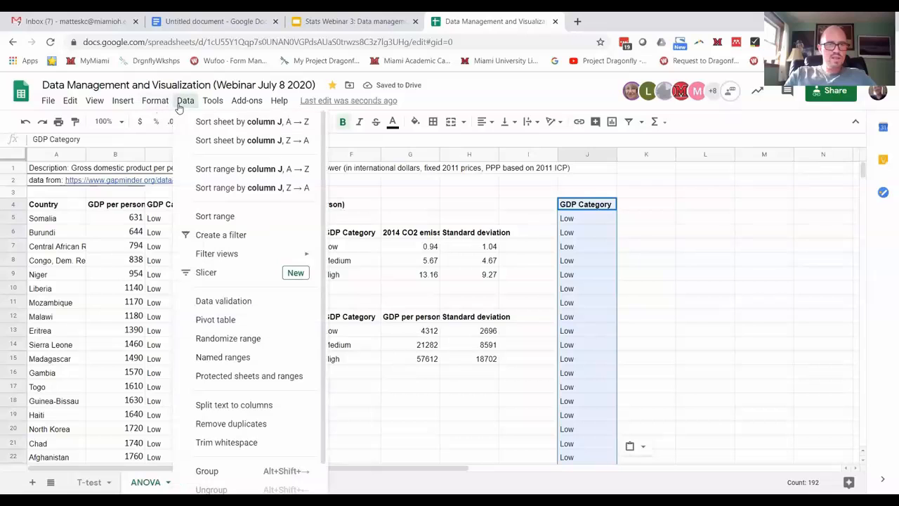
{"action": "mouse_move", "coordinate": [236, 376]}
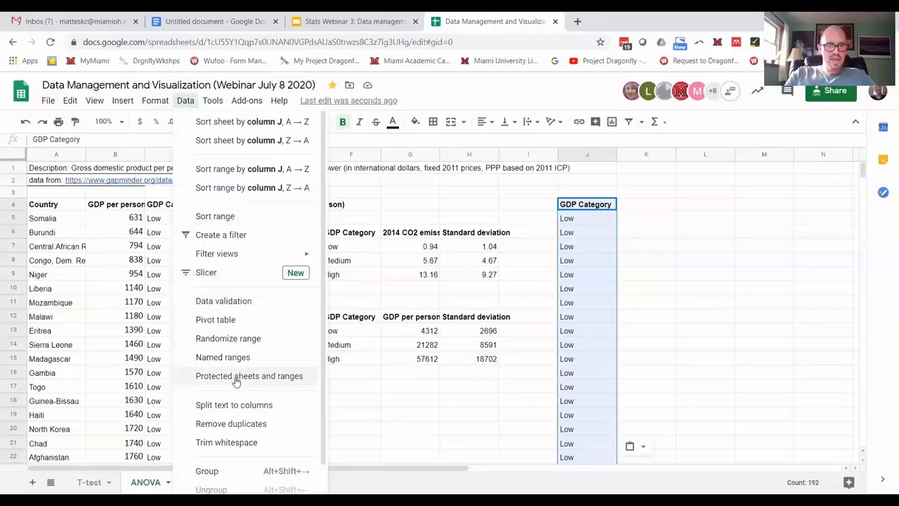
{"action": "mouse_move", "coordinate": [230, 423]}
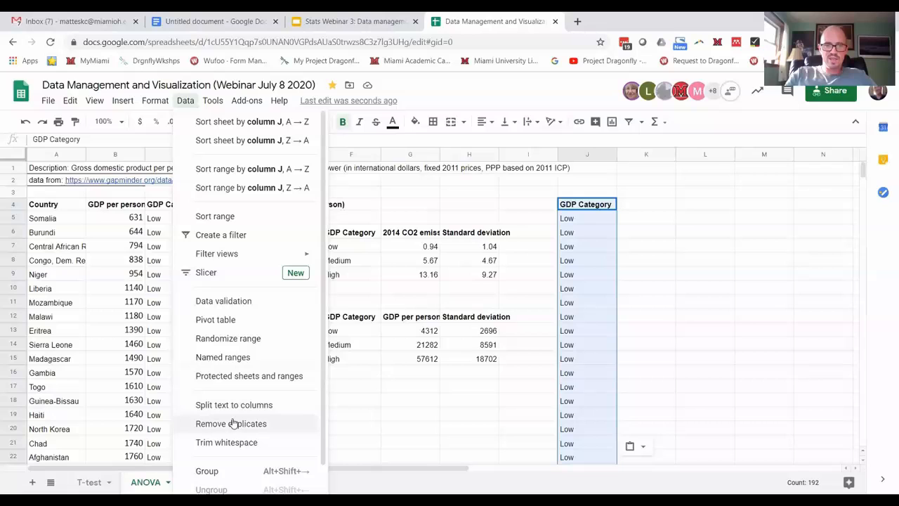
{"action": "left_click", "coordinate": [231, 424]}
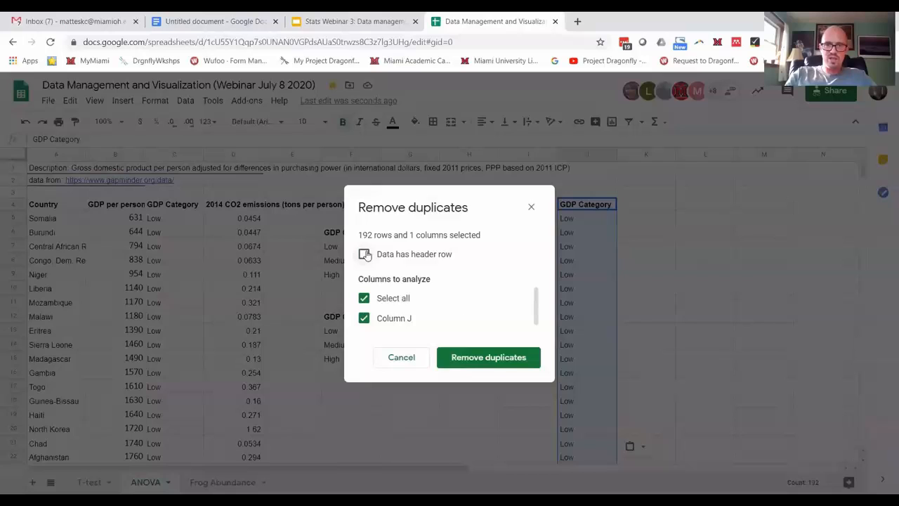
Remove duplicates with 'Data has header row' ticked, leaving Low, Medium and High, and accept the summary.
{"action": "left_click", "coordinate": [364, 253]}
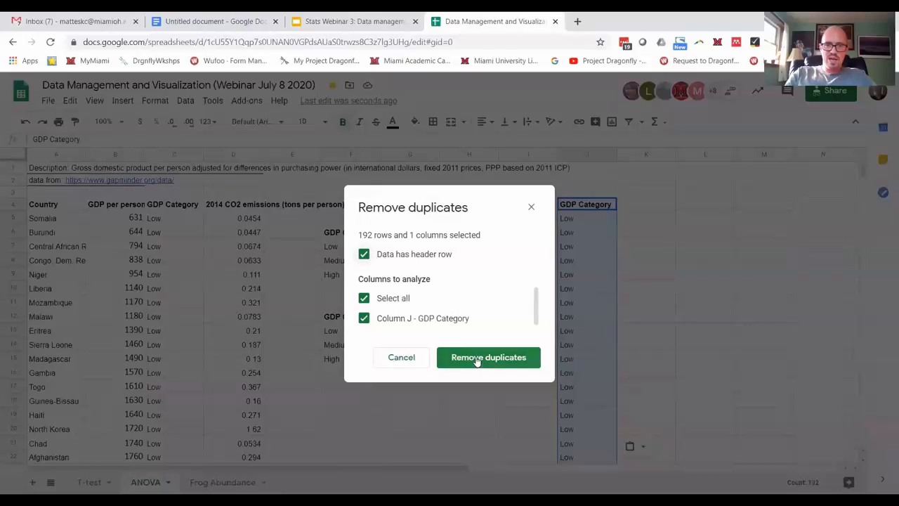
{"action": "left_click", "coordinate": [489, 358]}
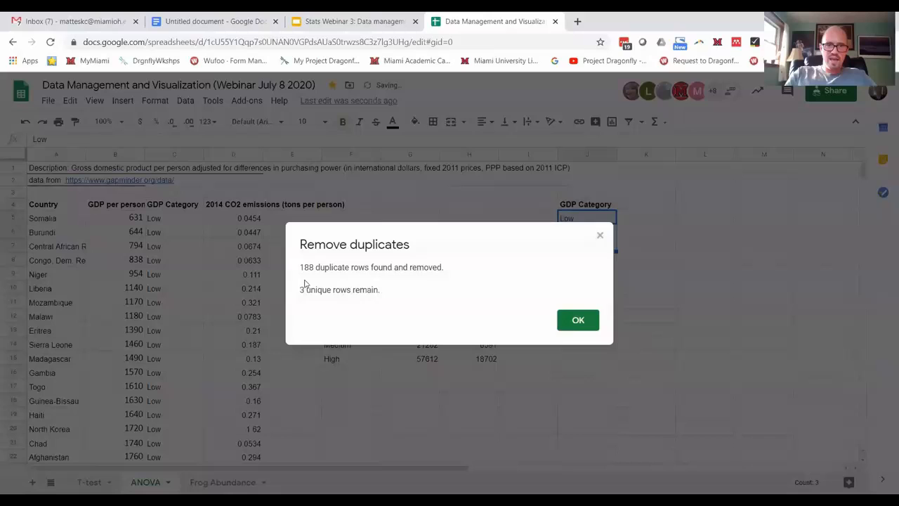
{"action": "mouse_move", "coordinate": [368, 275]}
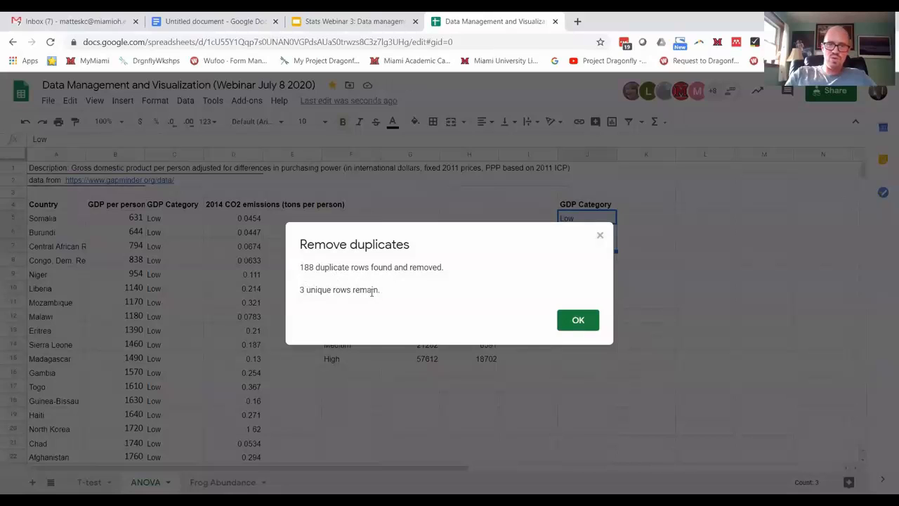
{"action": "left_click", "coordinate": [577, 320]}
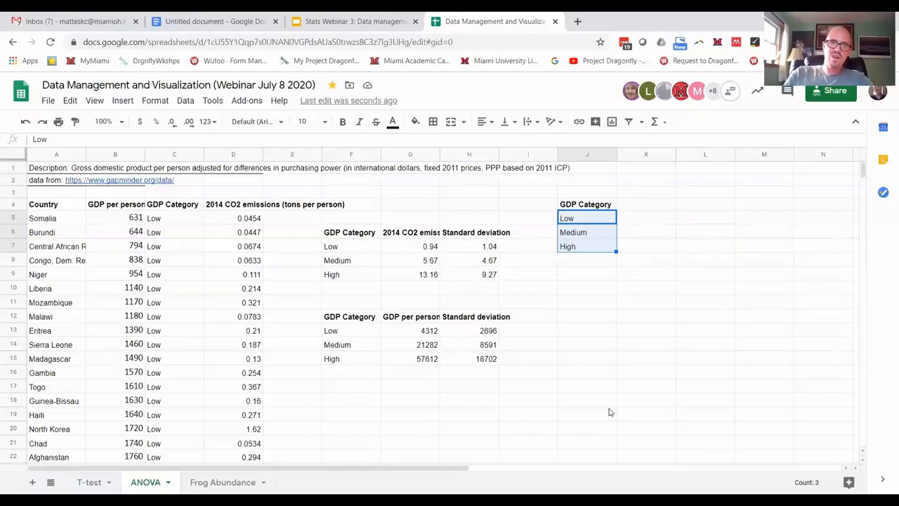
{"action": "mouse_move", "coordinate": [158, 236]}
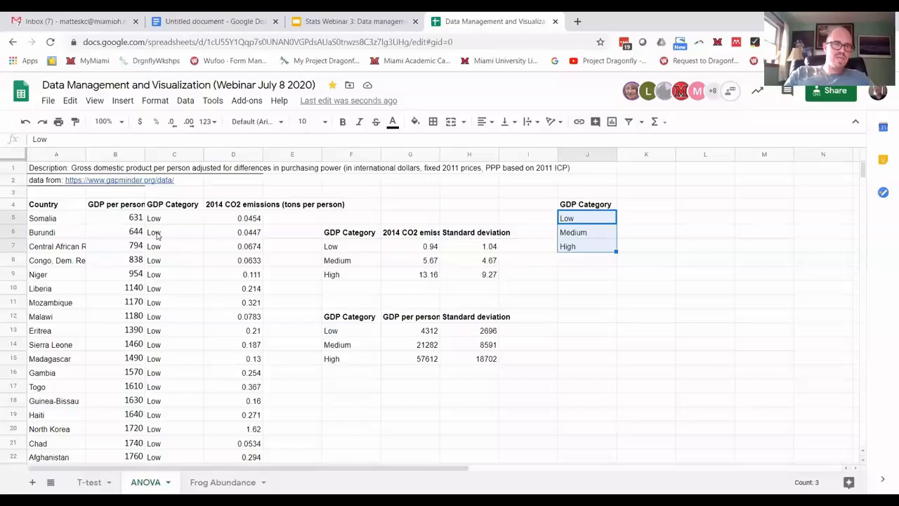
Check a few Low entries, then select all GDP Category values from C4 to the last row for copying.
{"action": "left_click", "coordinate": [175, 232]}
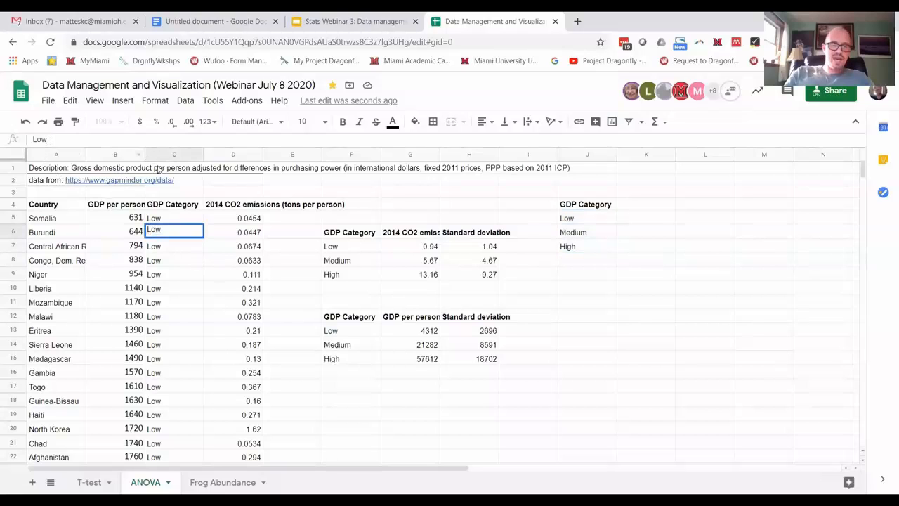
{"action": "mouse_move", "coordinate": [169, 273]}
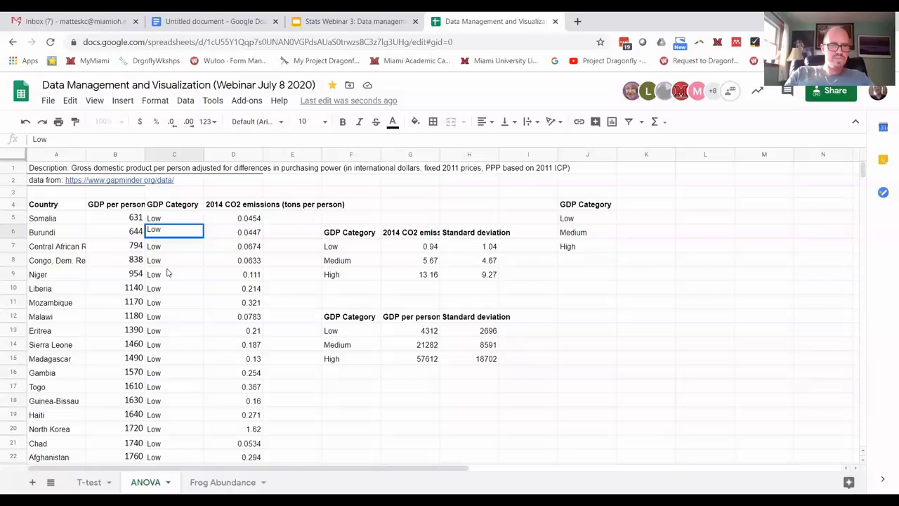
{"action": "left_click", "coordinate": [174, 204]}
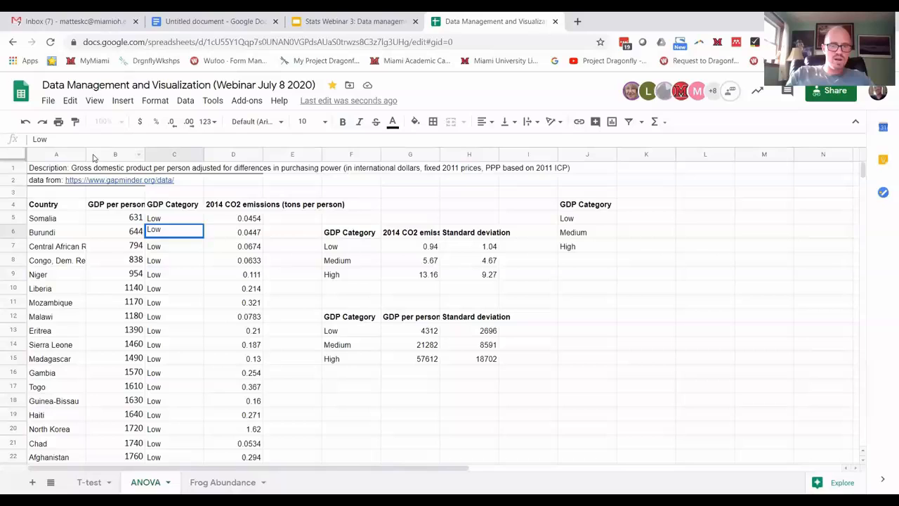
{"action": "left_click", "coordinate": [39, 139]}
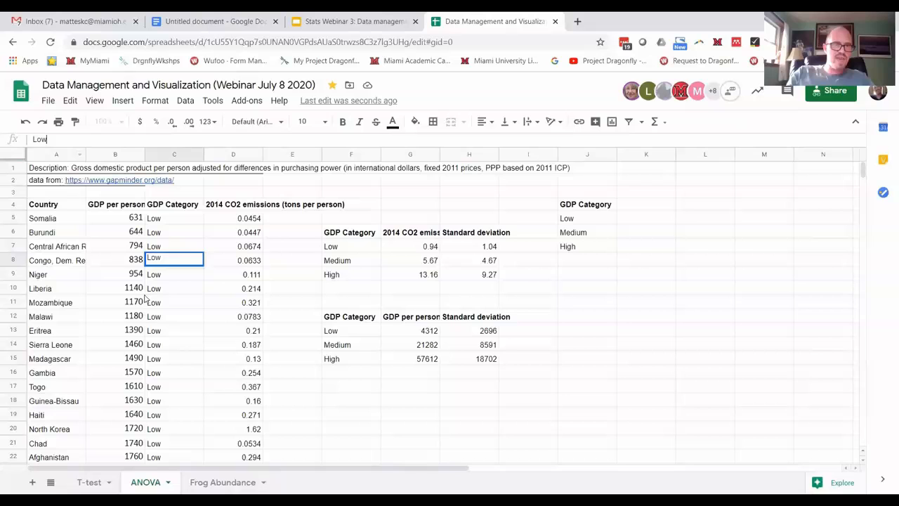
{"action": "left_click", "coordinate": [174, 204]}
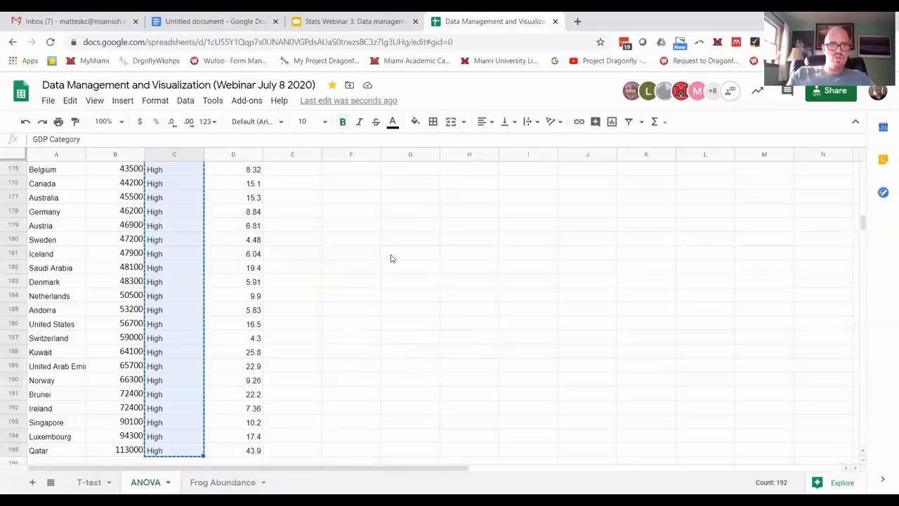
Paste the copied GDP Category values into column J starting at J4.
{"action": "scroll", "scroll_direction": "up", "scroll_amount": 3}
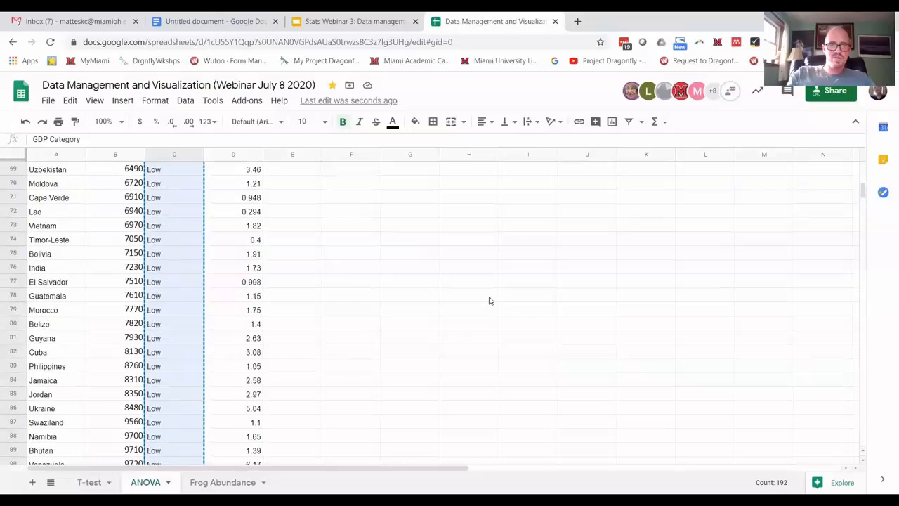
{"action": "scroll", "scroll_direction": "up", "scroll_amount": 3}
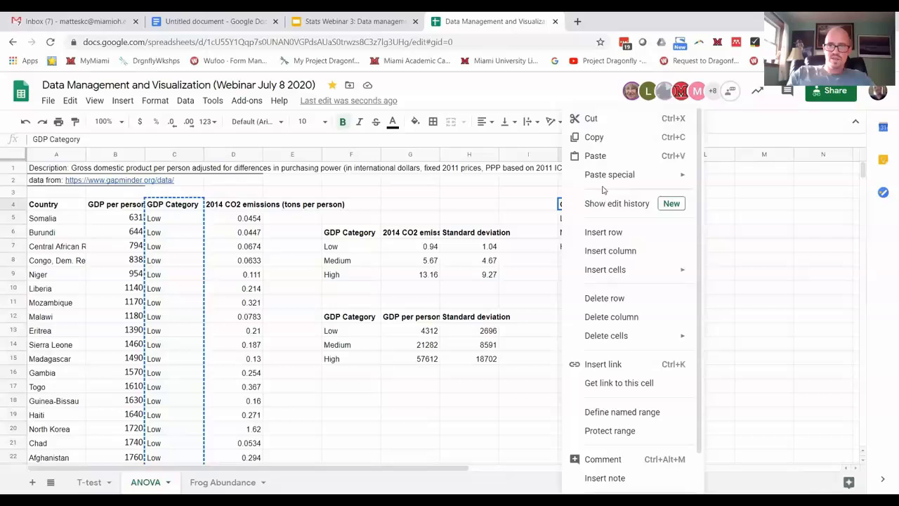
{"action": "left_click", "coordinate": [596, 155]}
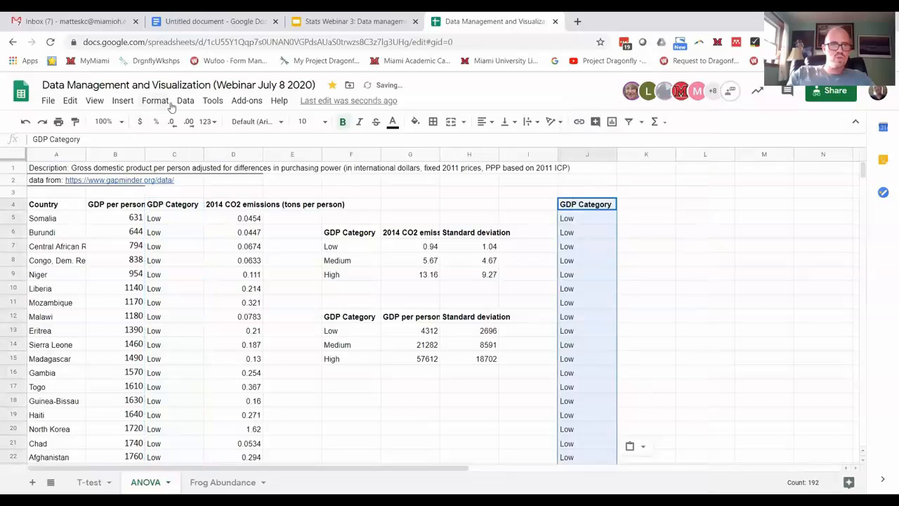
Remove duplicates from column J again and compare the leftover Low, Low, Medium, High entries.
{"action": "left_click", "coordinate": [185, 100]}
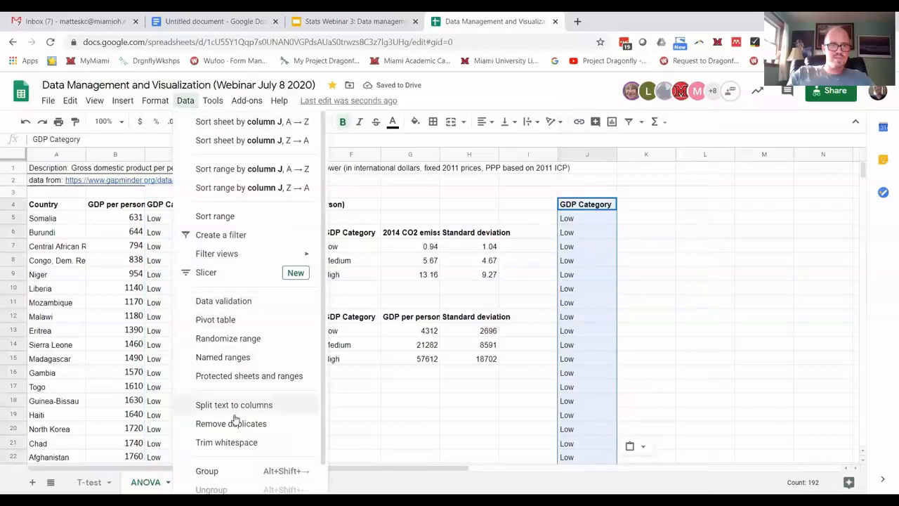
{"action": "left_click", "coordinate": [231, 423]}
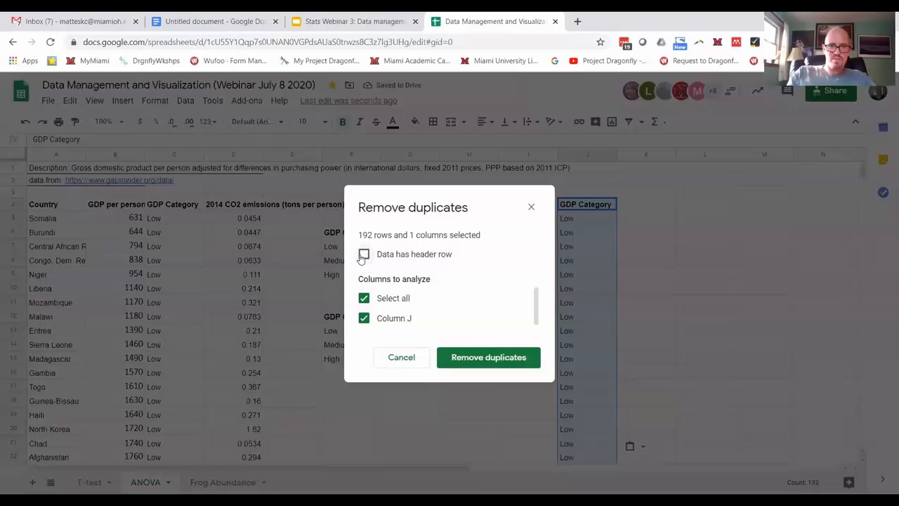
{"action": "left_click", "coordinate": [489, 357]}
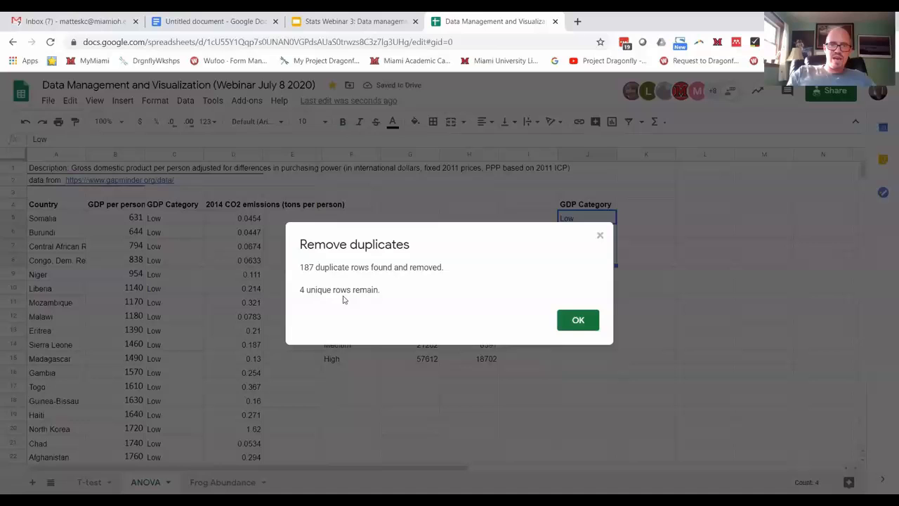
{"action": "left_click", "coordinate": [578, 321]}
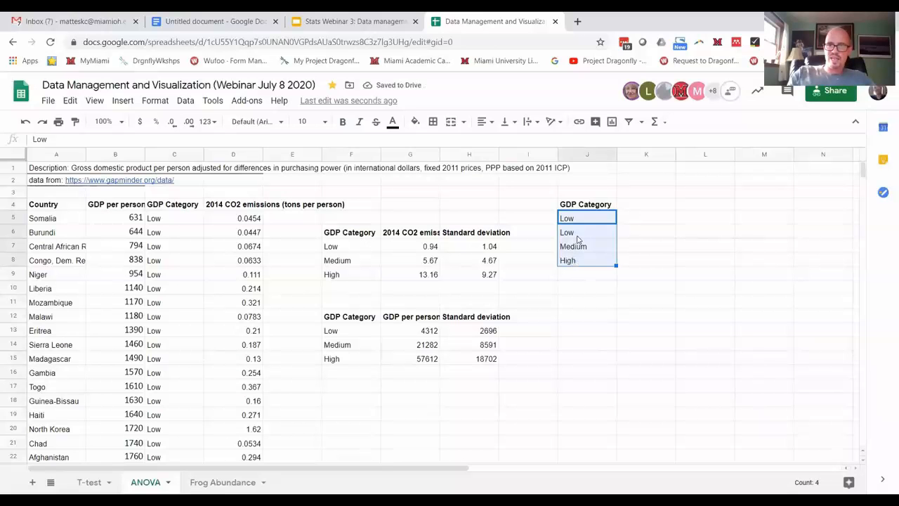
{"action": "left_click", "coordinate": [568, 218]}
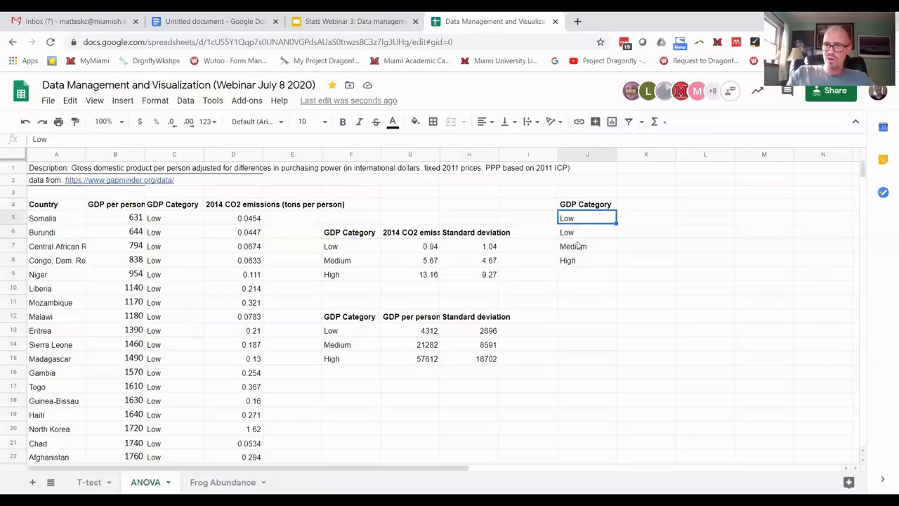
{"action": "left_click", "coordinate": [587, 232]}
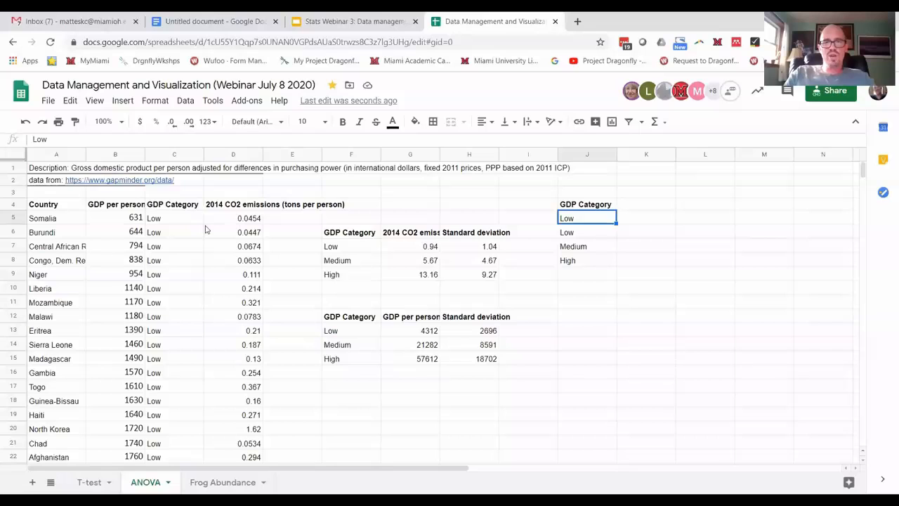
{"action": "mouse_move", "coordinate": [466, 251]}
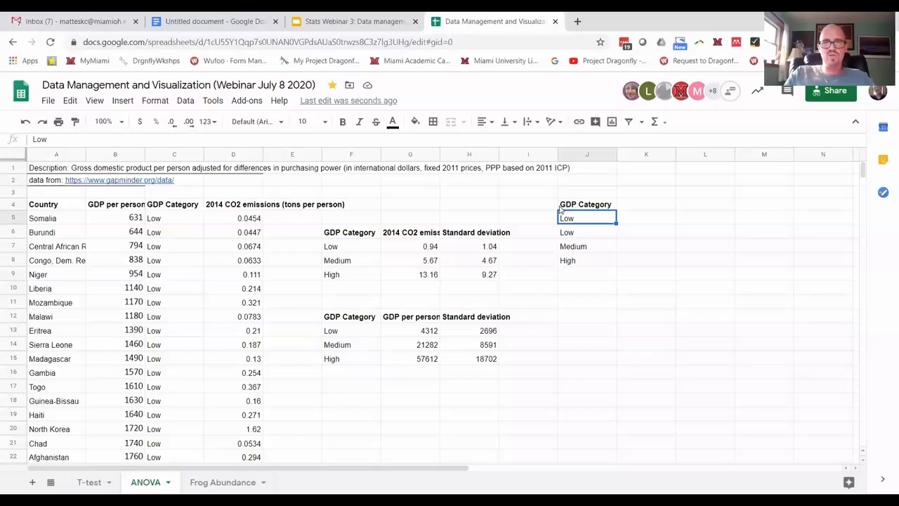
{"action": "mouse_move", "coordinate": [119, 210]}
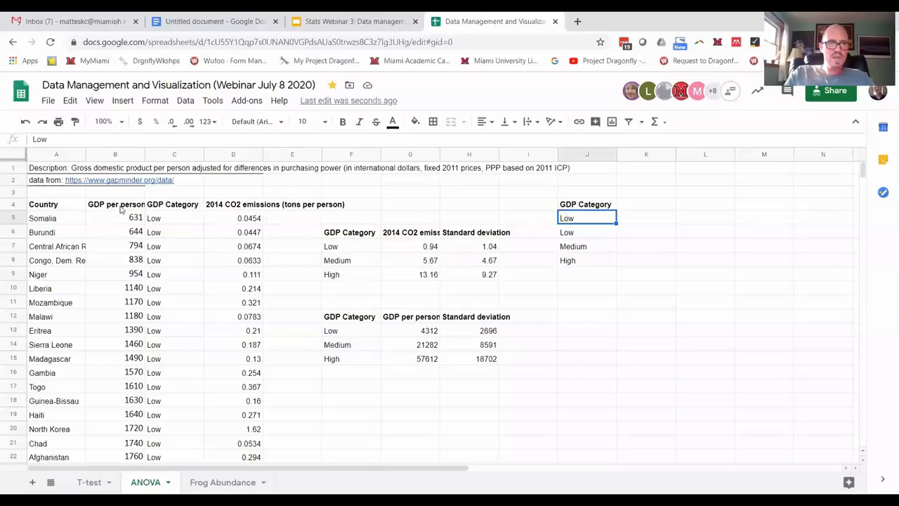
{"action": "left_click", "coordinate": [174, 204]}
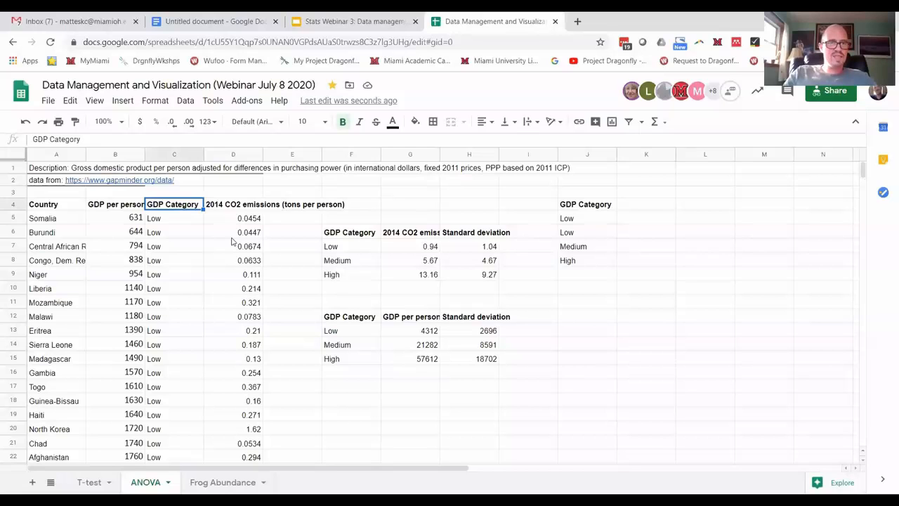
Apply Data > Trim whitespace to the GDP Category values in column C, trimming one cell, and accept the result.
{"action": "scroll", "scroll_direction": "down", "scroll_amount": 3}
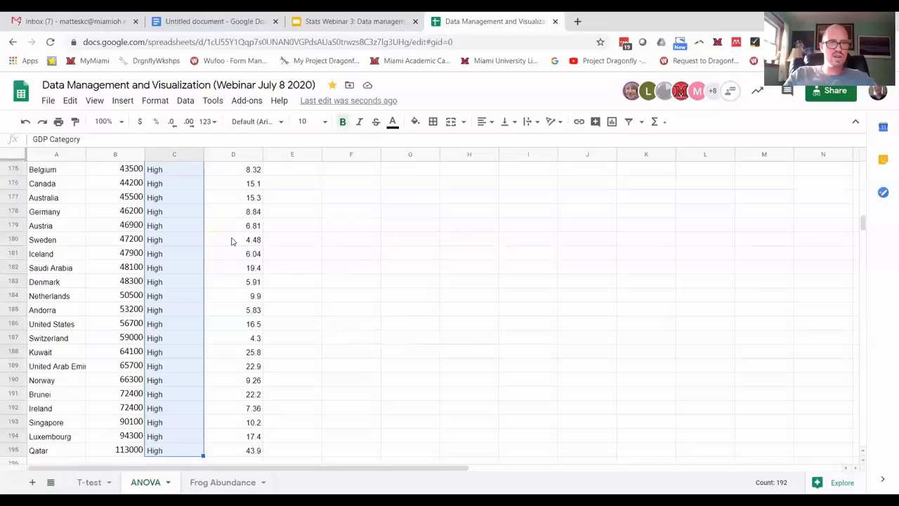
{"action": "left_click", "coordinate": [185, 100]}
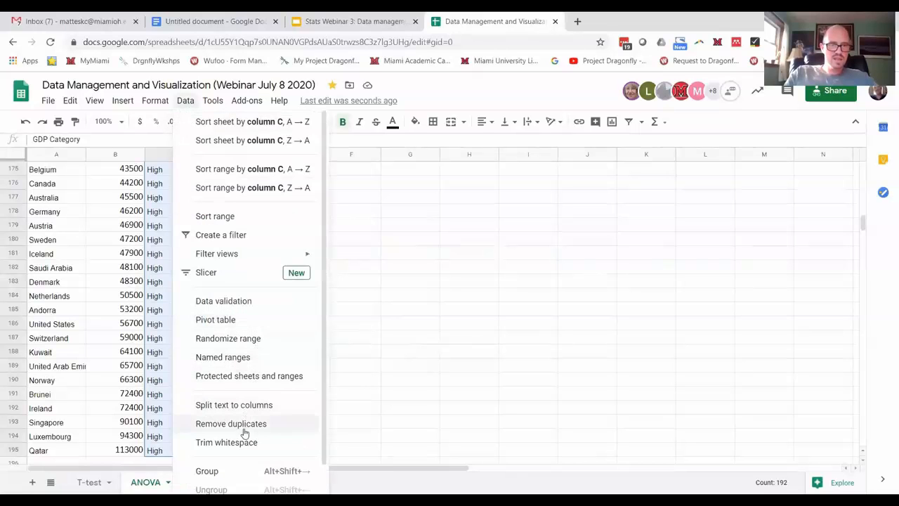
{"action": "mouse_move", "coordinate": [226, 441]}
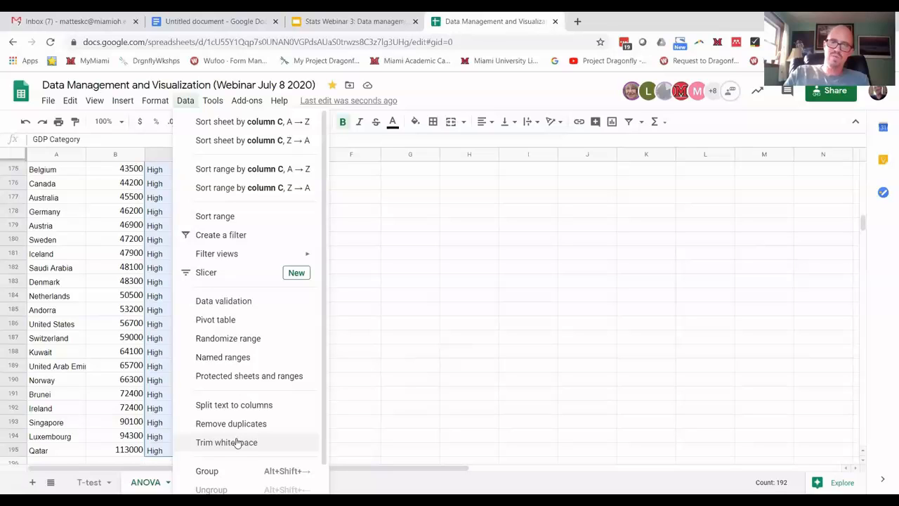
{"action": "left_click", "coordinate": [227, 441]}
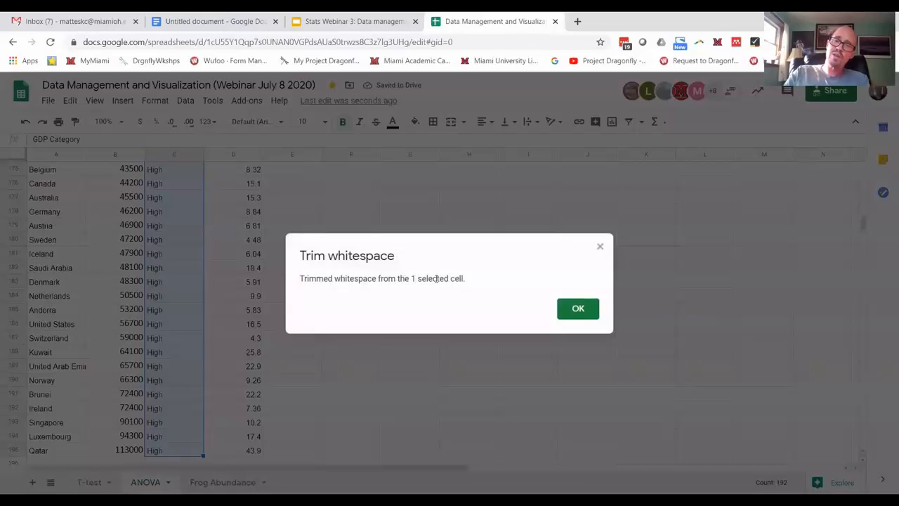
{"action": "mouse_move", "coordinate": [541, 289]}
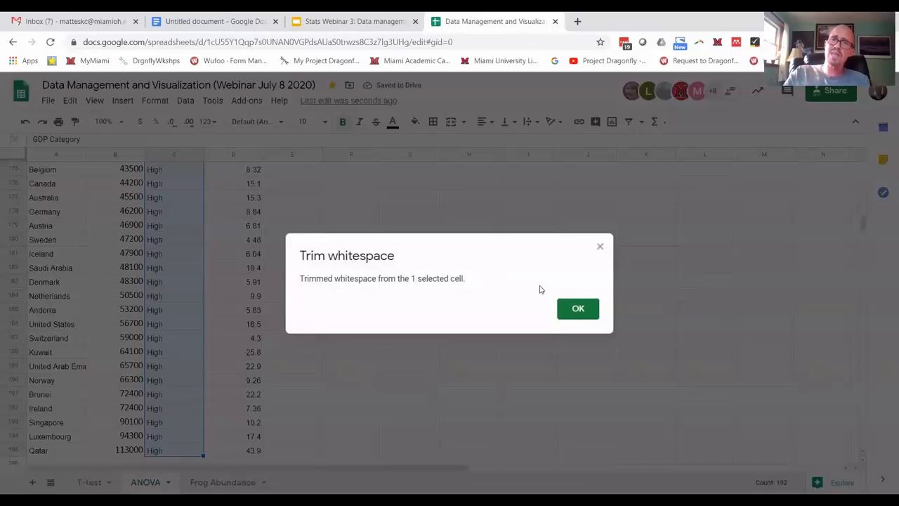
{"action": "mouse_move", "coordinate": [590, 329]}
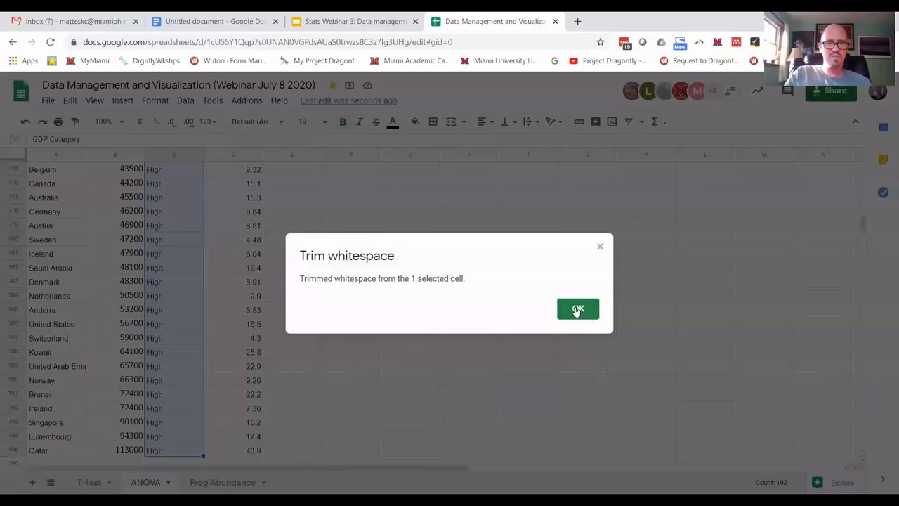
{"action": "left_click", "coordinate": [577, 309]}
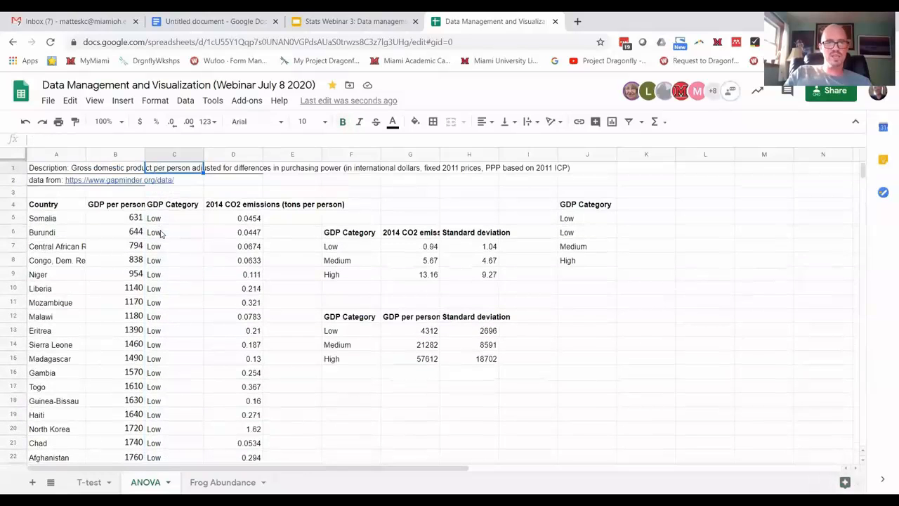
{"action": "left_click", "coordinate": [174, 232]}
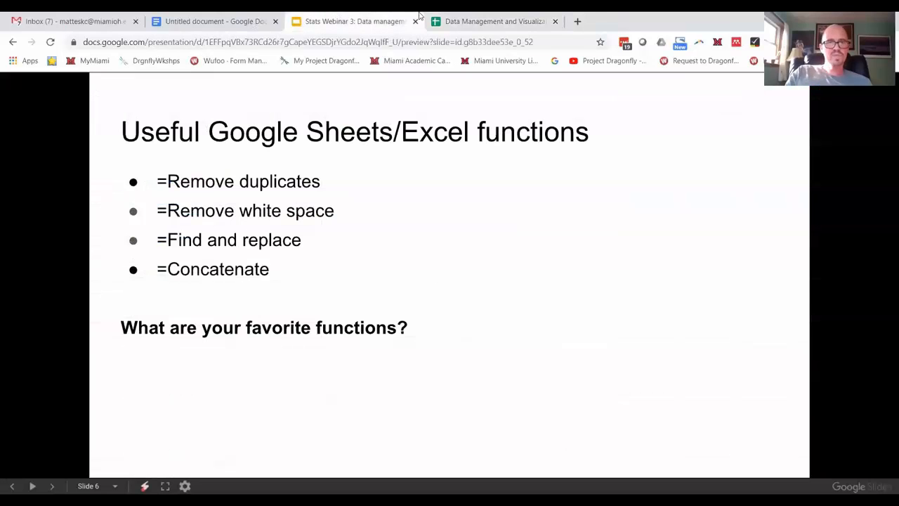
Return from the Slides tab to the spreadsheet and bring up find-and-replace with Ctrl+F.
{"action": "left_click", "coordinate": [495, 21]}
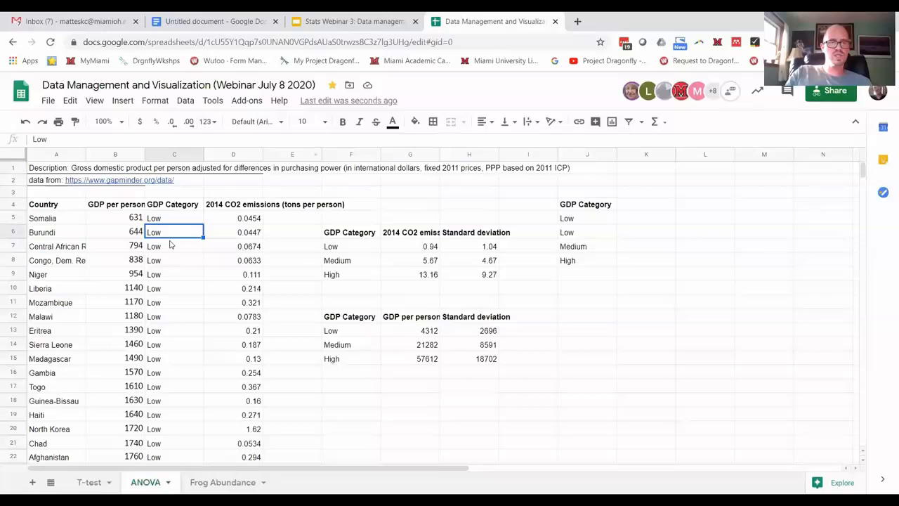
{"action": "mouse_move", "coordinate": [402, 206]}
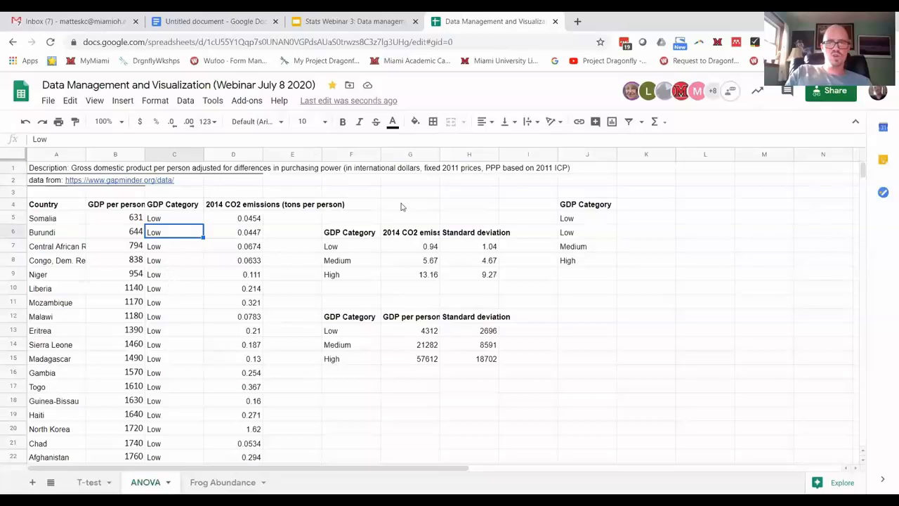
{"action": "mouse_move", "coordinate": [329, 336]}
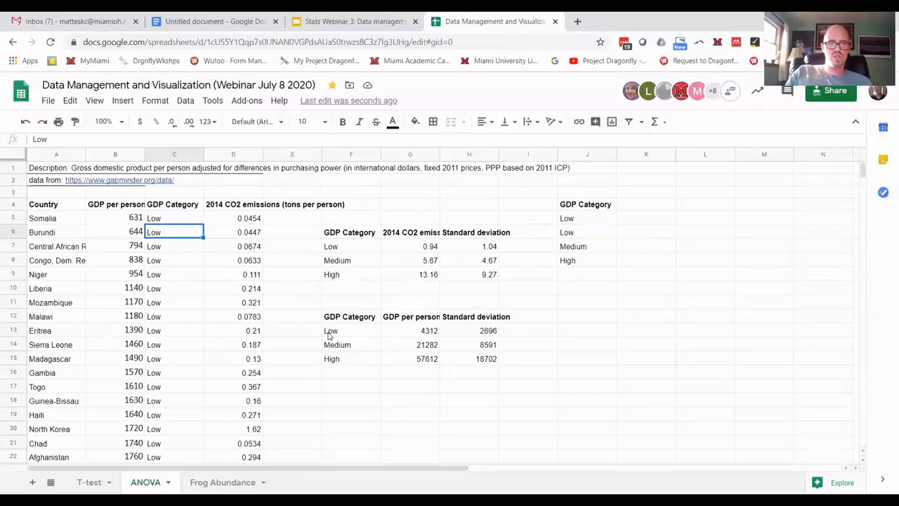
{"action": "key", "text": "ctrl+f"}
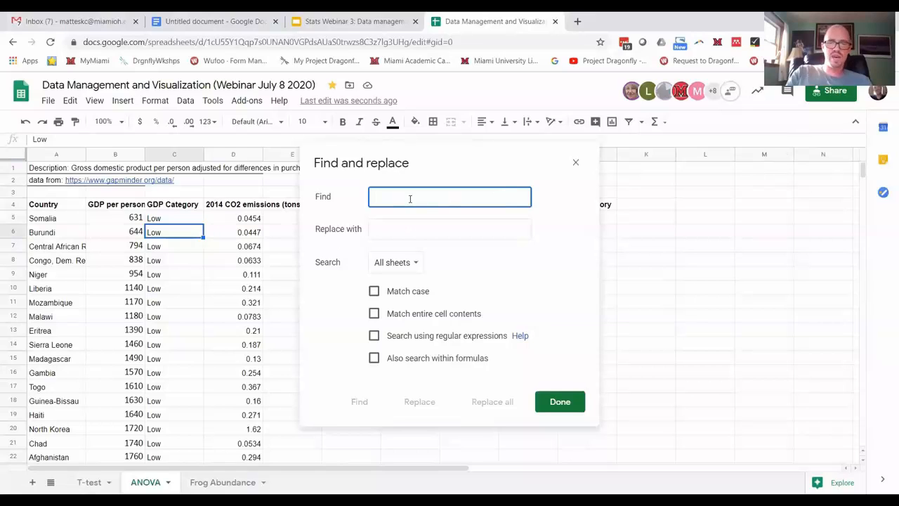
{"action": "type", "text": "L"}
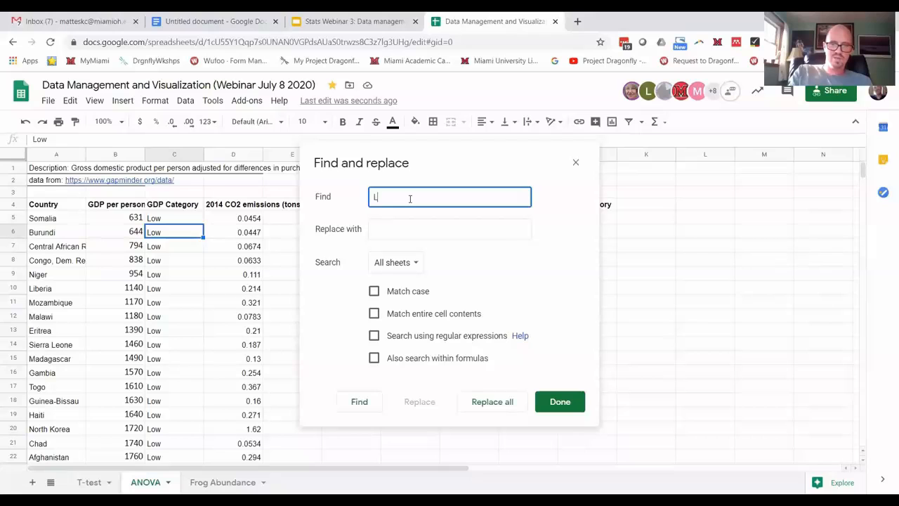
{"action": "type", "text": "ow"}
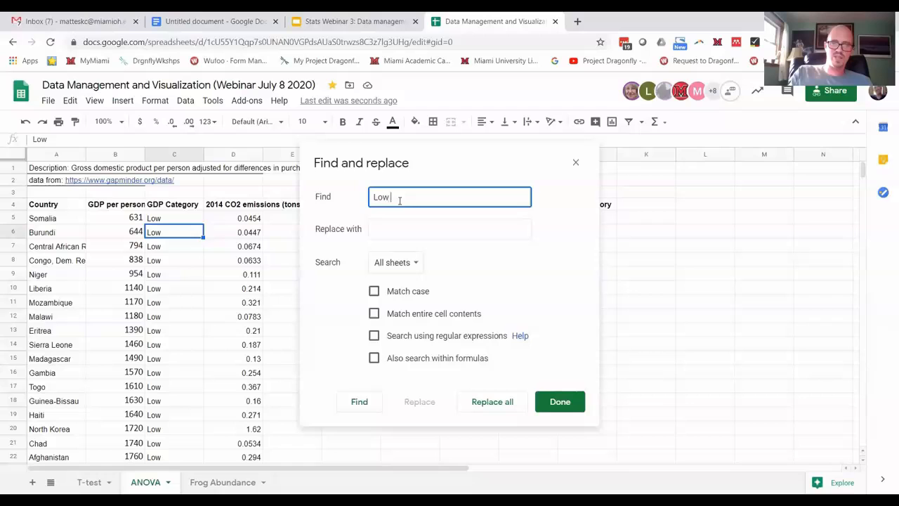
{"action": "left_click", "coordinate": [449, 228]}
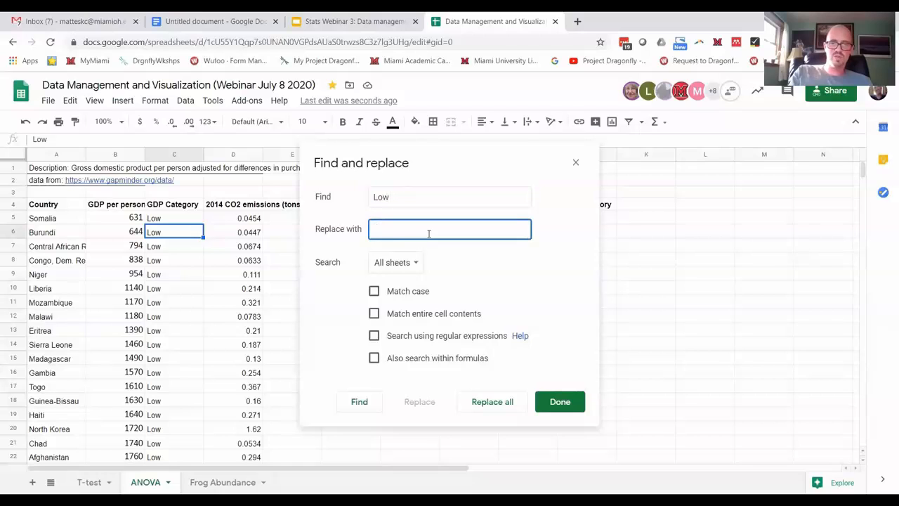
{"action": "type", "text": "Low"}
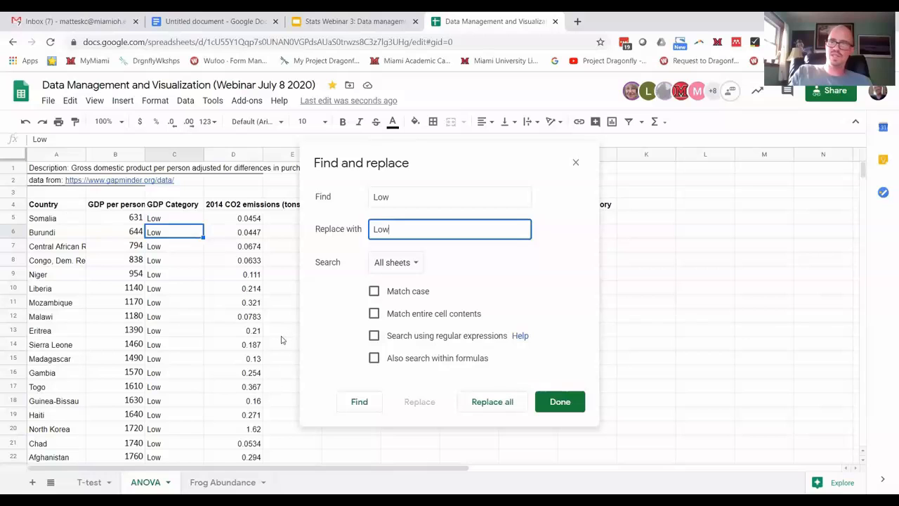
{"action": "mouse_move", "coordinate": [316, 318]}
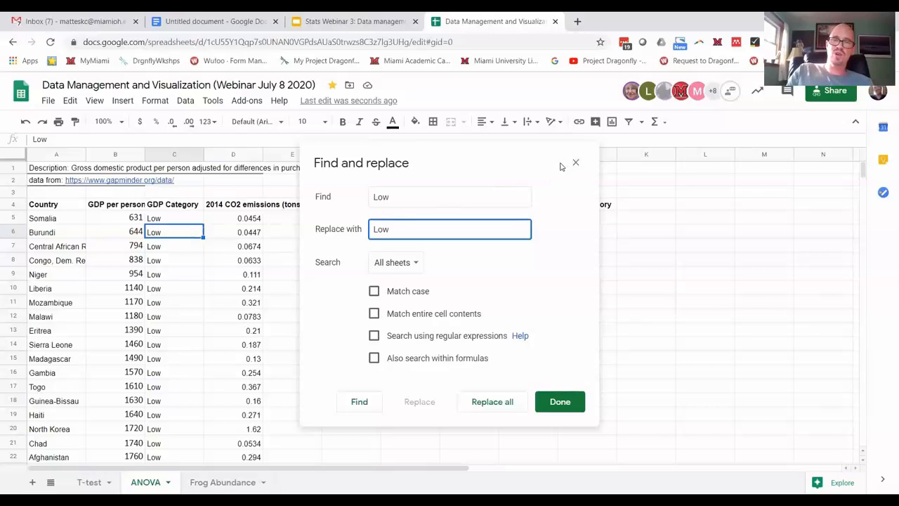
{"action": "mouse_move", "coordinate": [576, 163]}
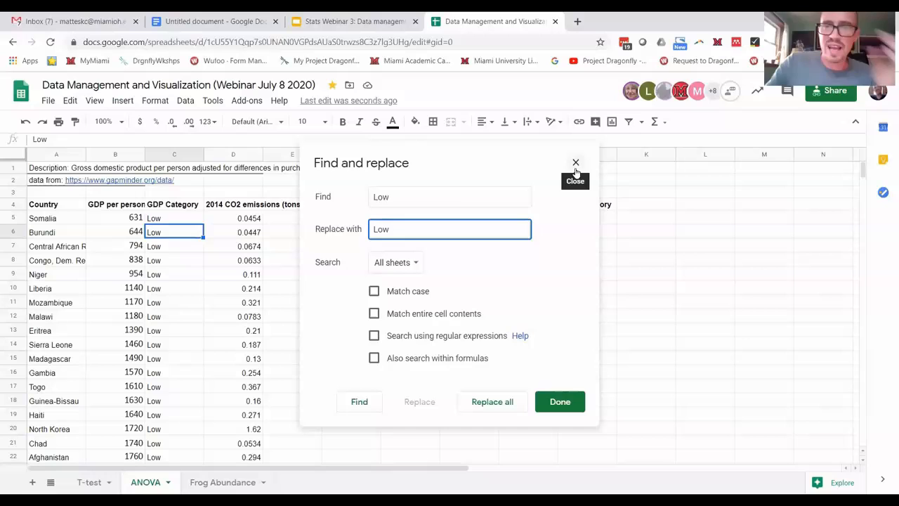
{"action": "mouse_move", "coordinate": [559, 180]}
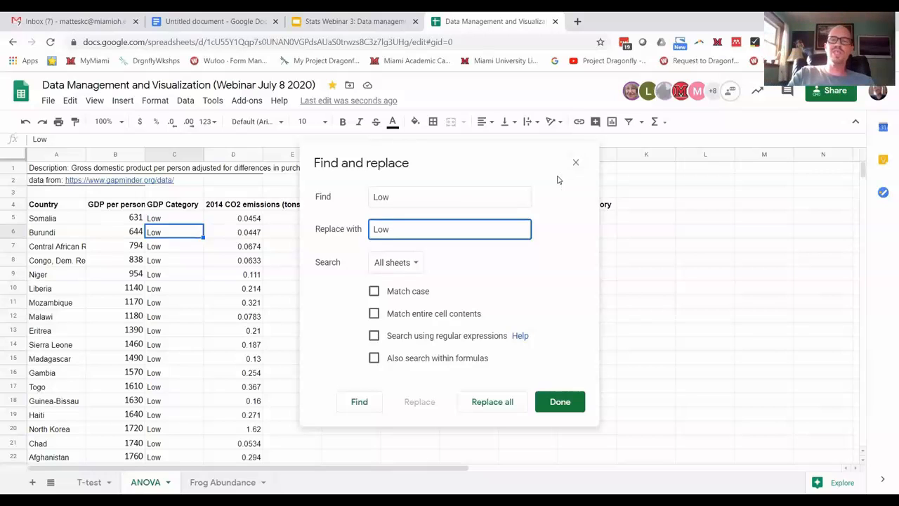
{"action": "mouse_move", "coordinate": [576, 163]}
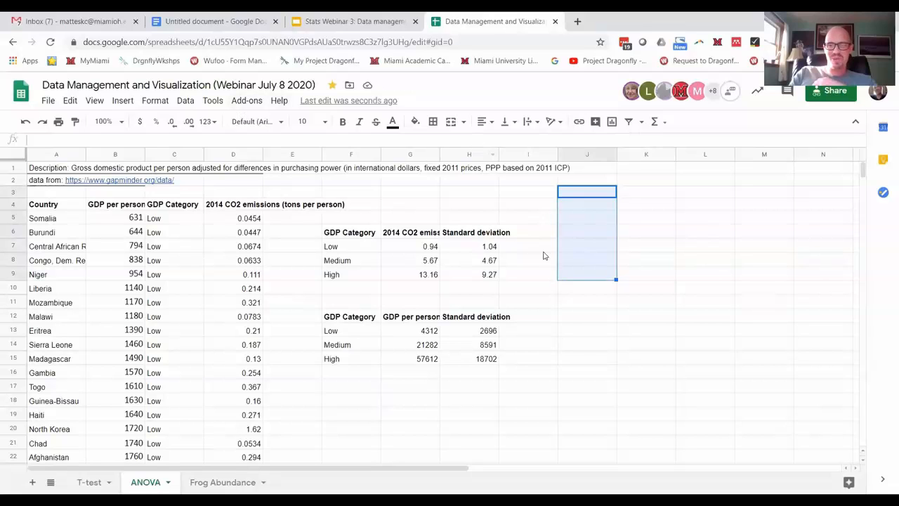
Enter First/Last headers in J4:K4 and the first person's name ending in Matteson.
{"action": "left_click", "coordinate": [588, 204]}
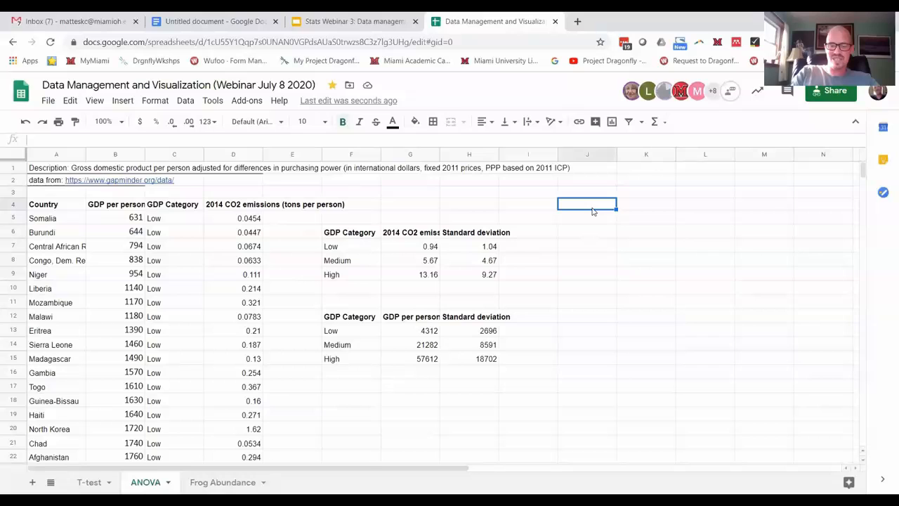
{"action": "type", "text": "First"}
{"action": "left_click", "coordinate": [647, 204]}
{"action": "type", "text": "Last"}
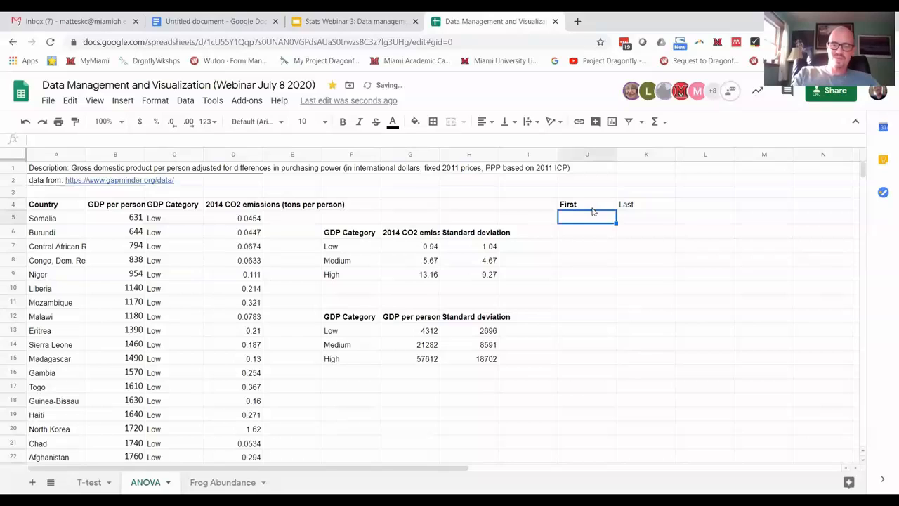
{"action": "type", "text": "Matteson"}
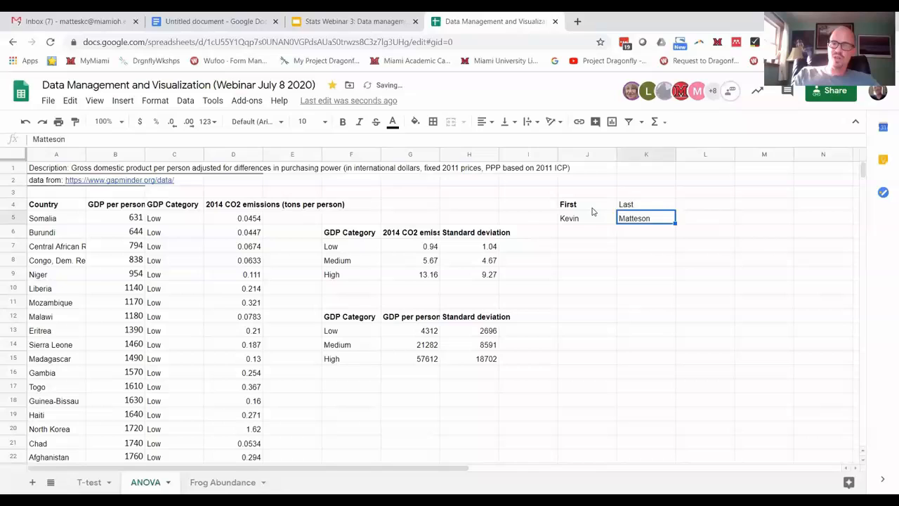
Join the first and last name in L5 with =CONCATENATE(J5,K5).
{"action": "type", "text": "=conc"}
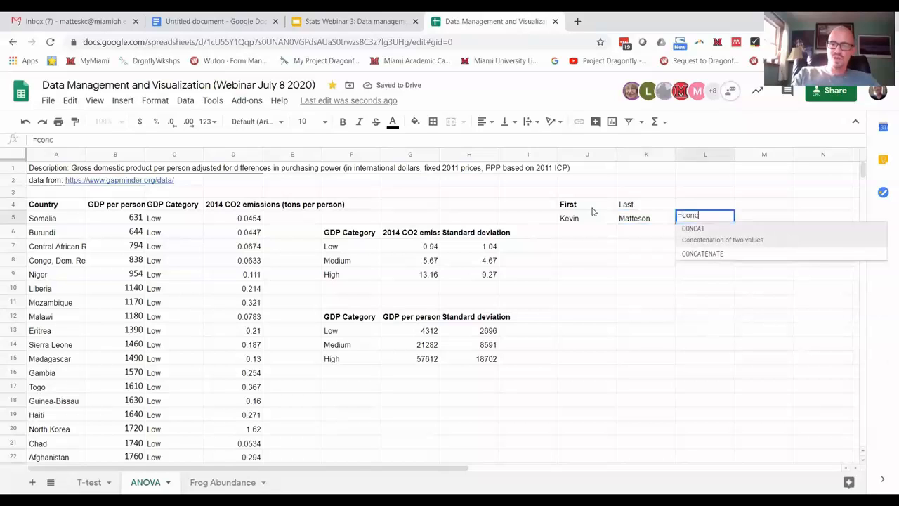
{"action": "mouse_move", "coordinate": [700, 254]}
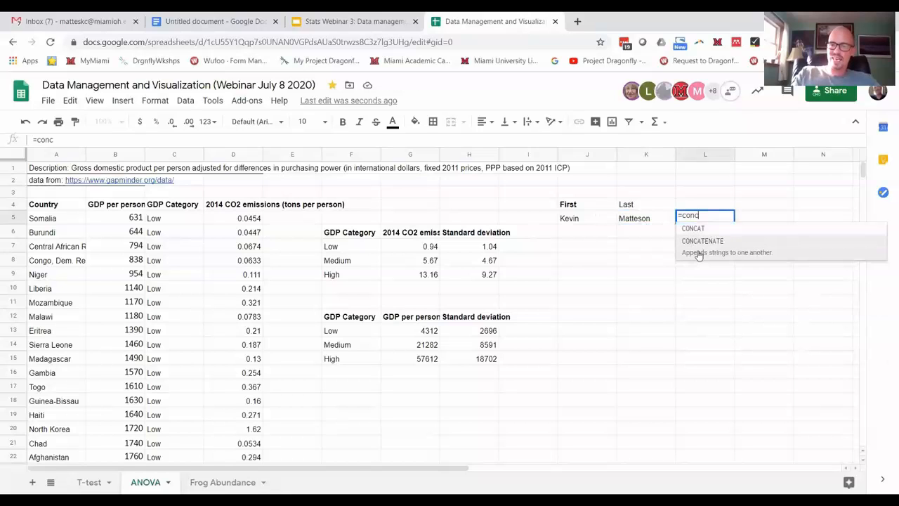
{"action": "left_click", "coordinate": [702, 240]}
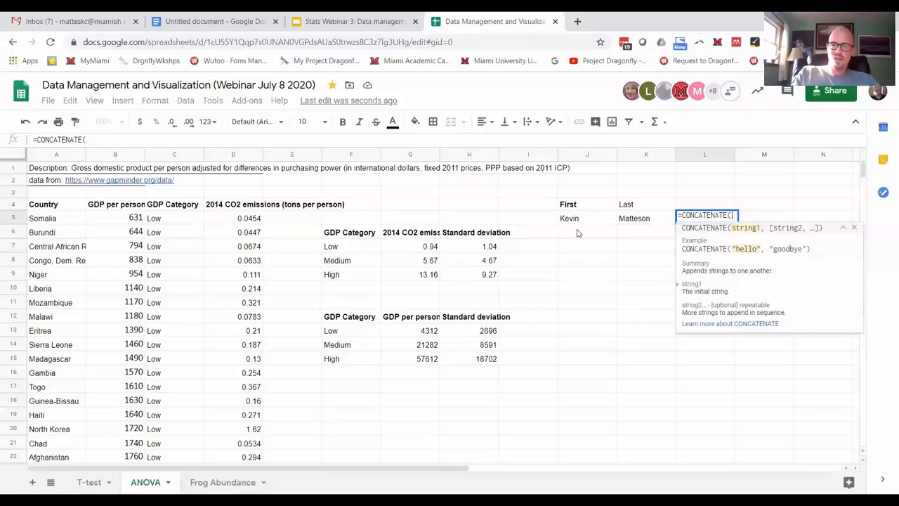
{"action": "left_click", "coordinate": [587, 218]}
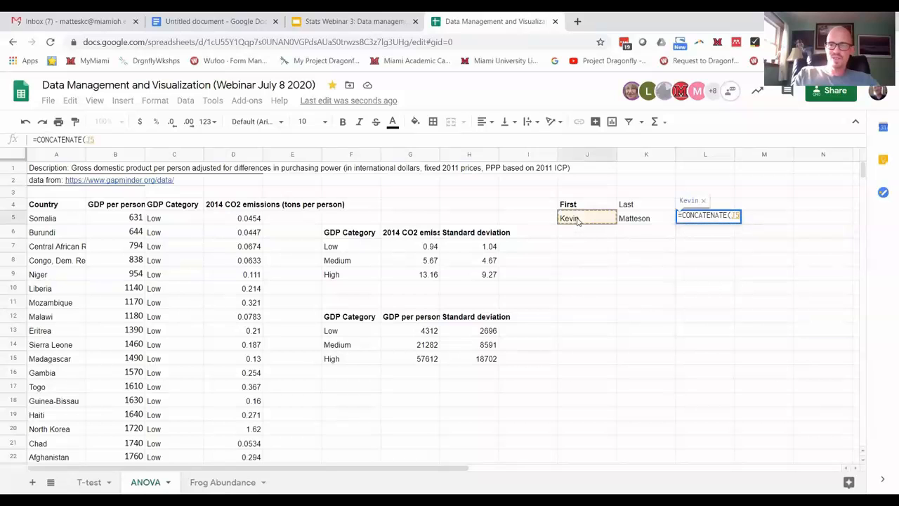
{"action": "type", "text": ","}
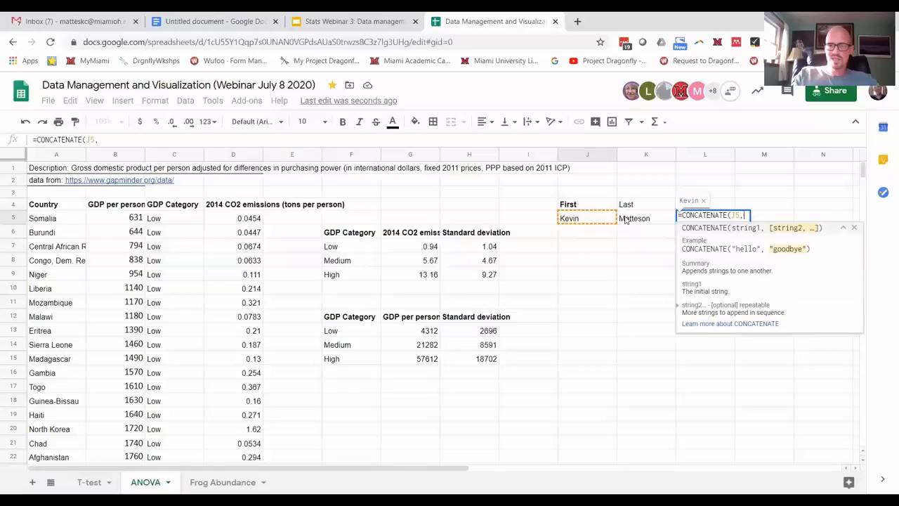
{"action": "left_click", "coordinate": [645, 218]}
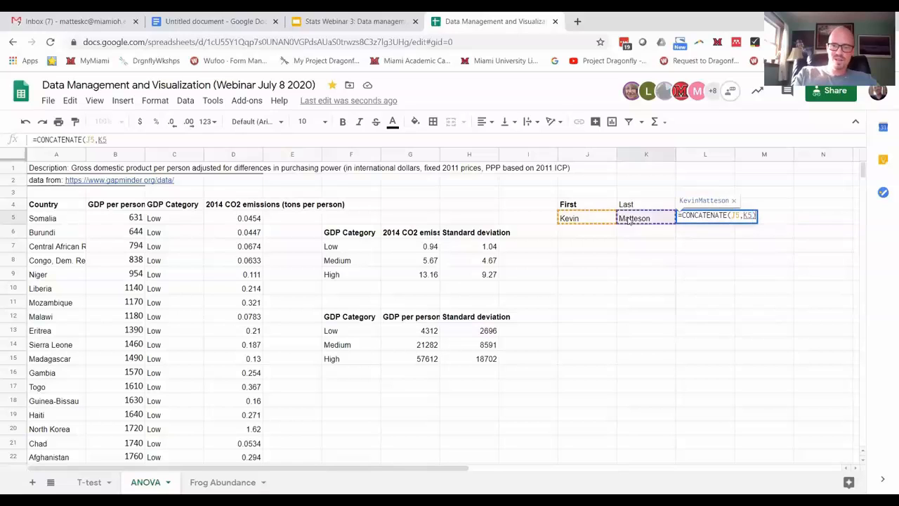
{"action": "key", "text": "Return"}
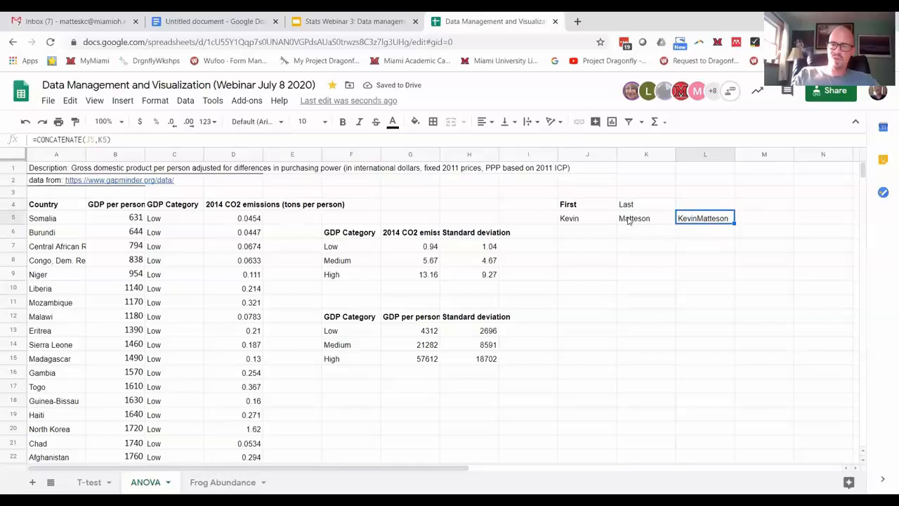
{"action": "mouse_move", "coordinate": [580, 233]}
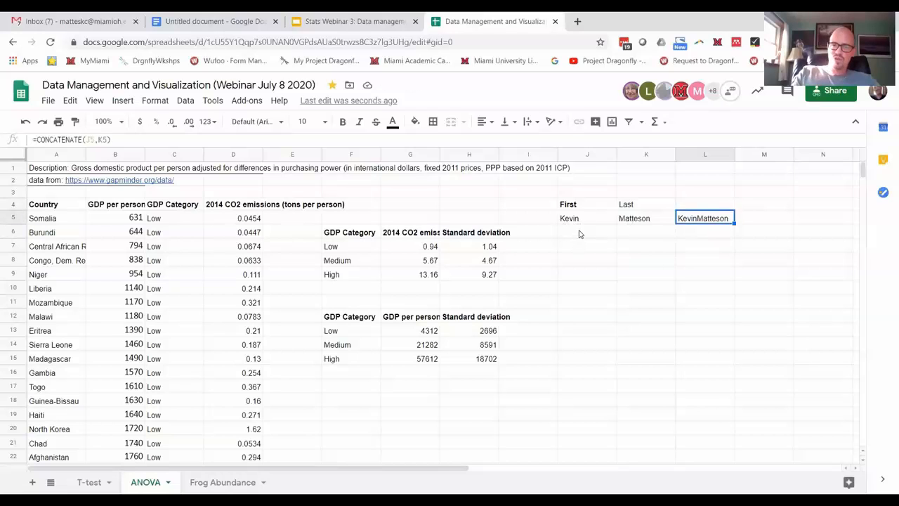
{"action": "left_click", "coordinate": [587, 232]}
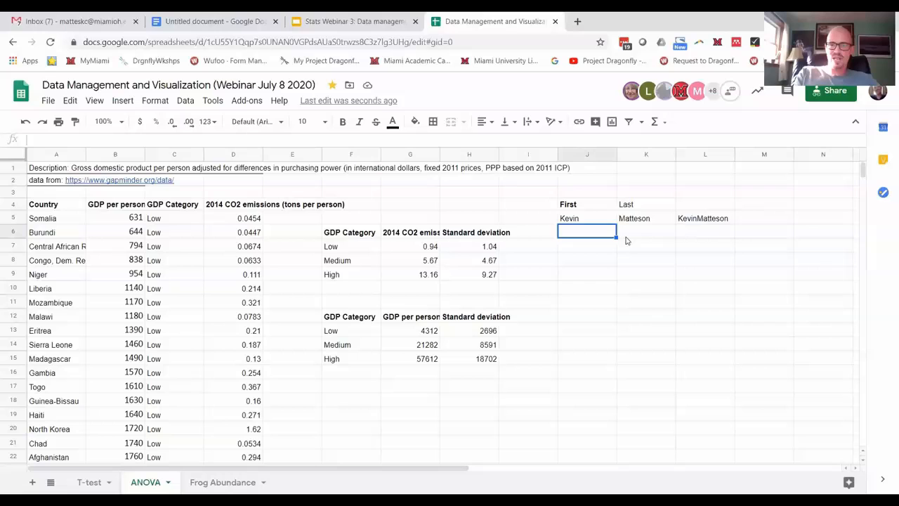
{"action": "type", "text": "Jerran"}
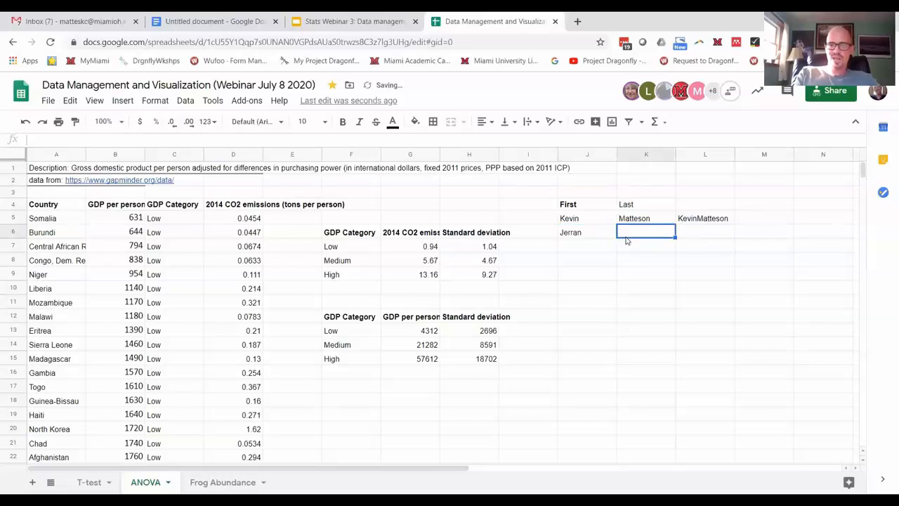
{"action": "type", "text": "Orwig"}
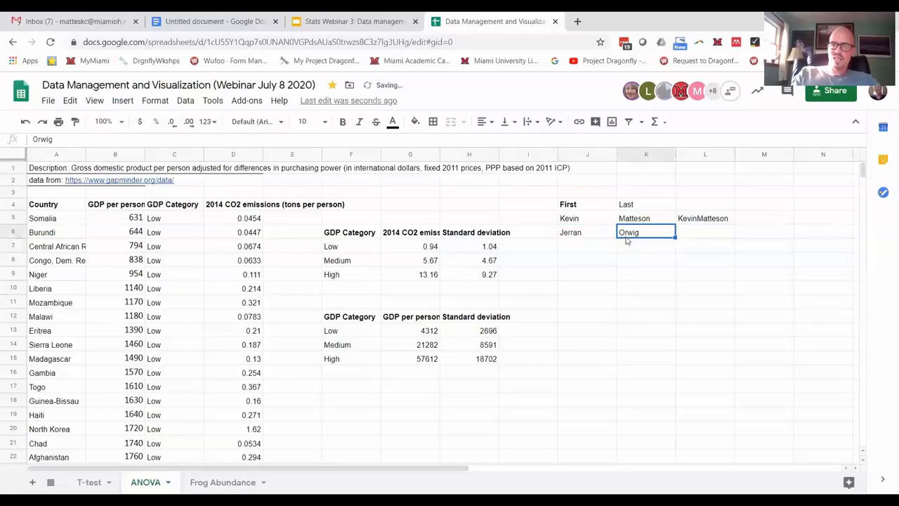
{"action": "left_click", "coordinate": [705, 218]}
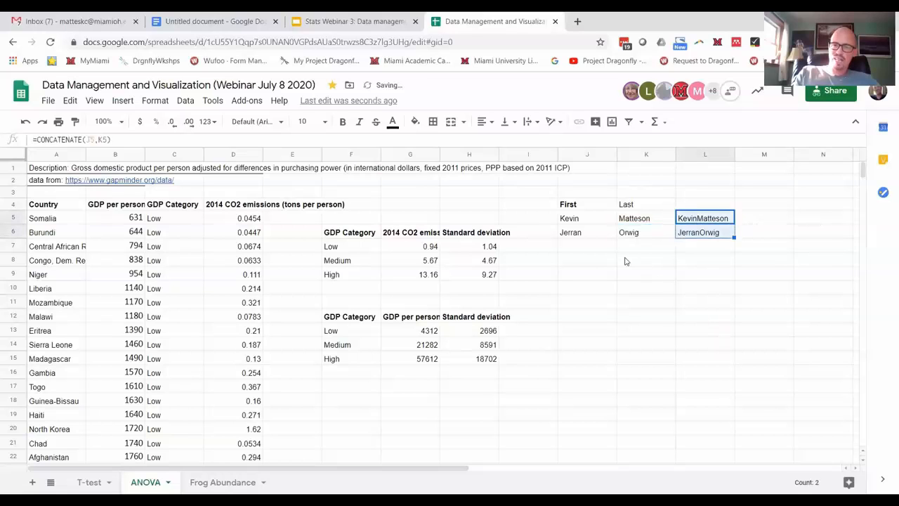
{"action": "left_click", "coordinate": [587, 245]}
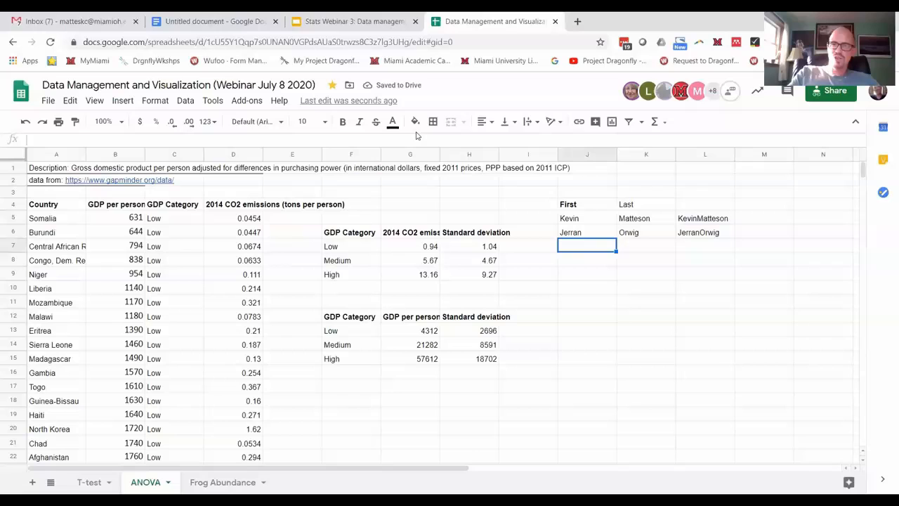
{"action": "mouse_move", "coordinate": [674, 252]}
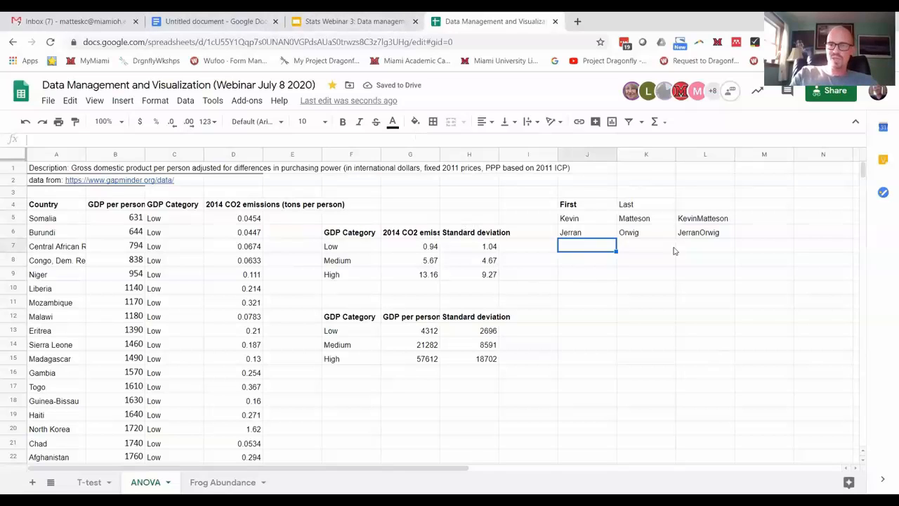
{"action": "left_click", "coordinate": [706, 218]}
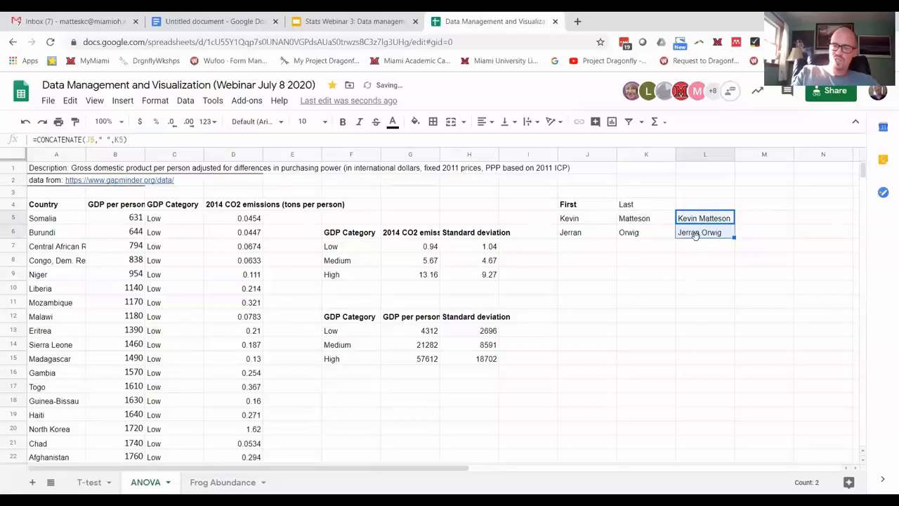
{"action": "left_click", "coordinate": [705, 287]}
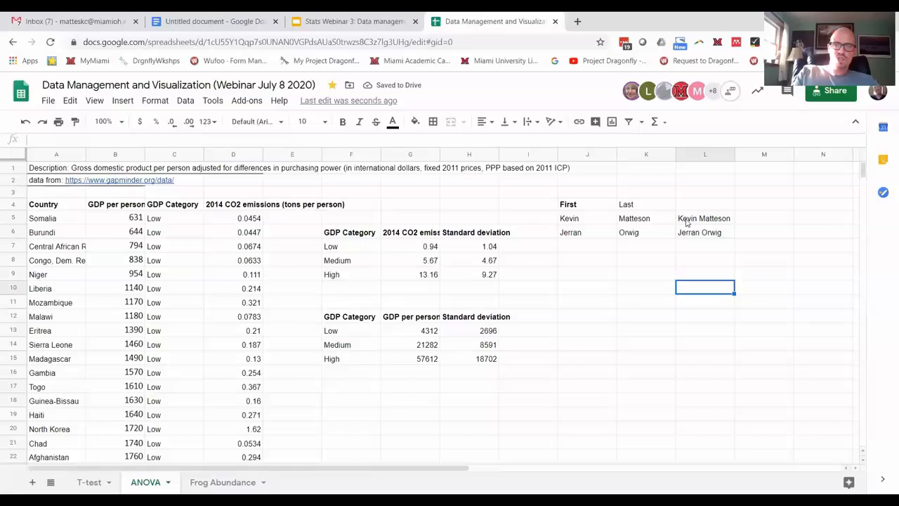
{"action": "left_click", "coordinate": [644, 218]}
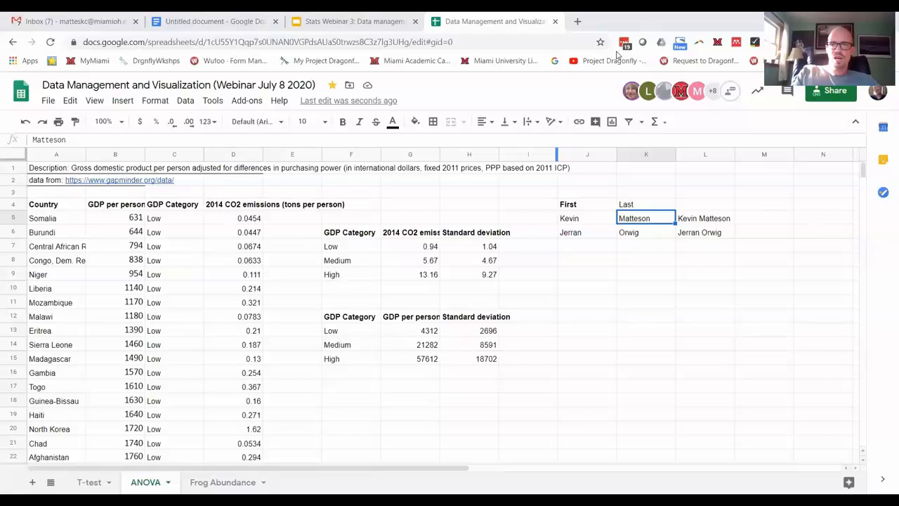
{"action": "mouse_move", "coordinate": [660, 87]}
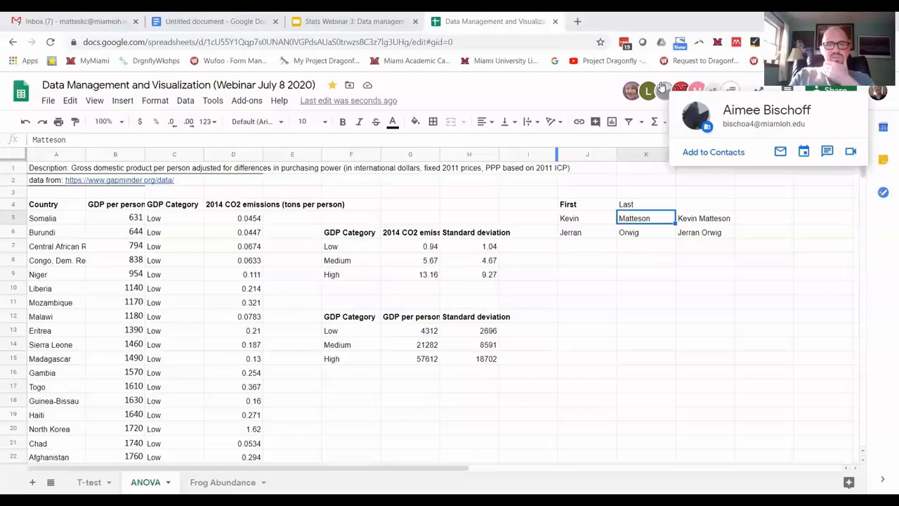
{"action": "left_click", "coordinate": [661, 87]}
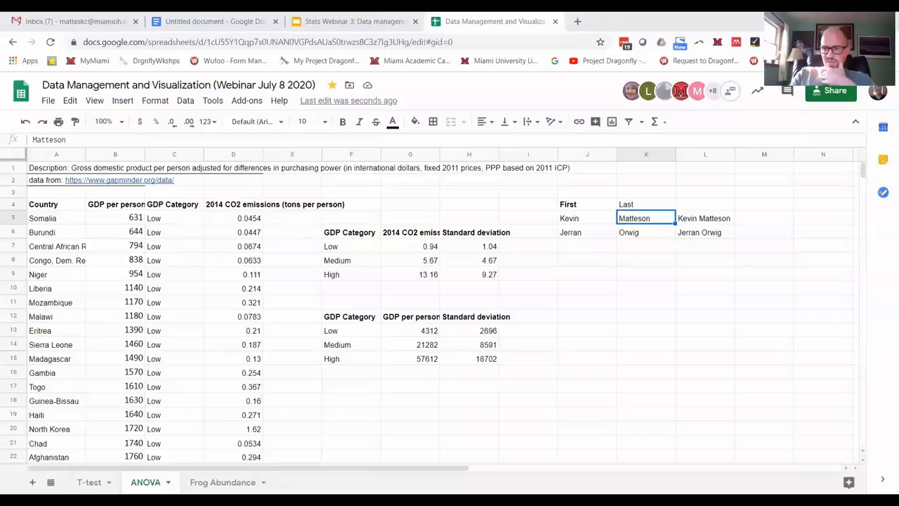
{"action": "mouse_move", "coordinate": [812, 399]}
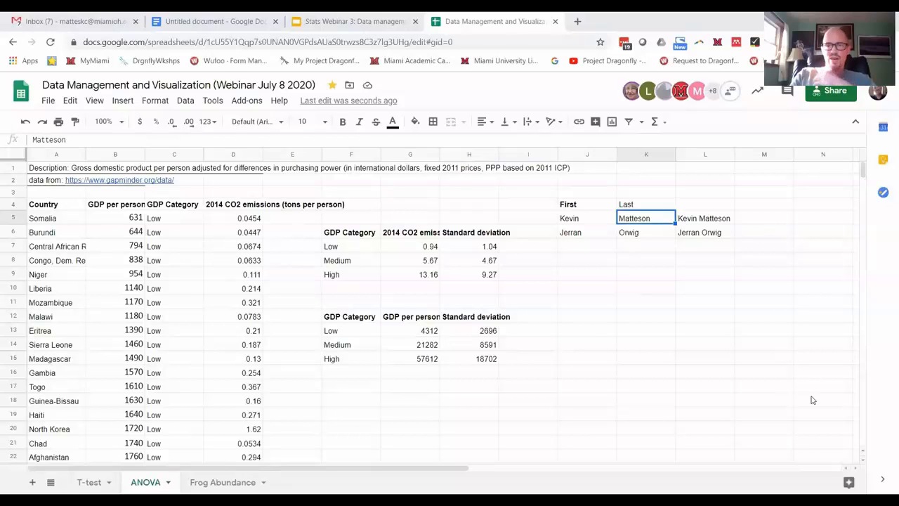
{"action": "left_click", "coordinate": [587, 302]}
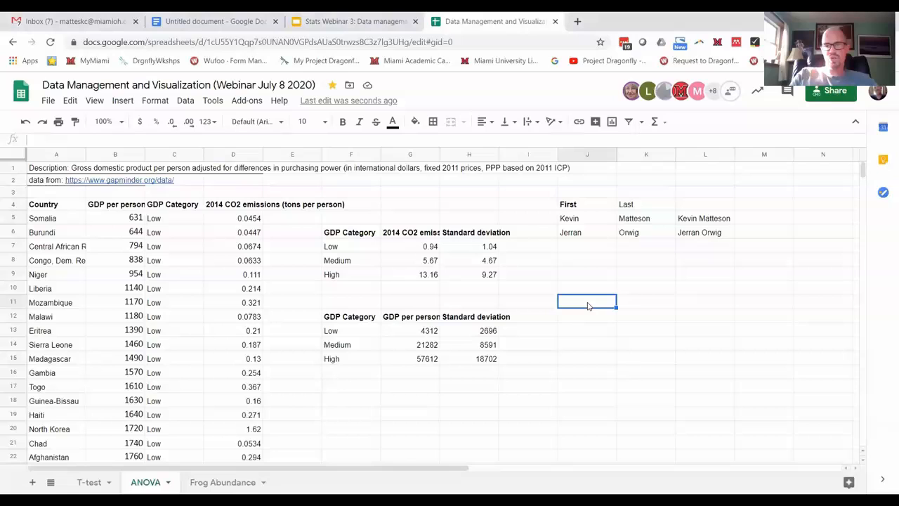
{"action": "mouse_move", "coordinate": [607, 334]}
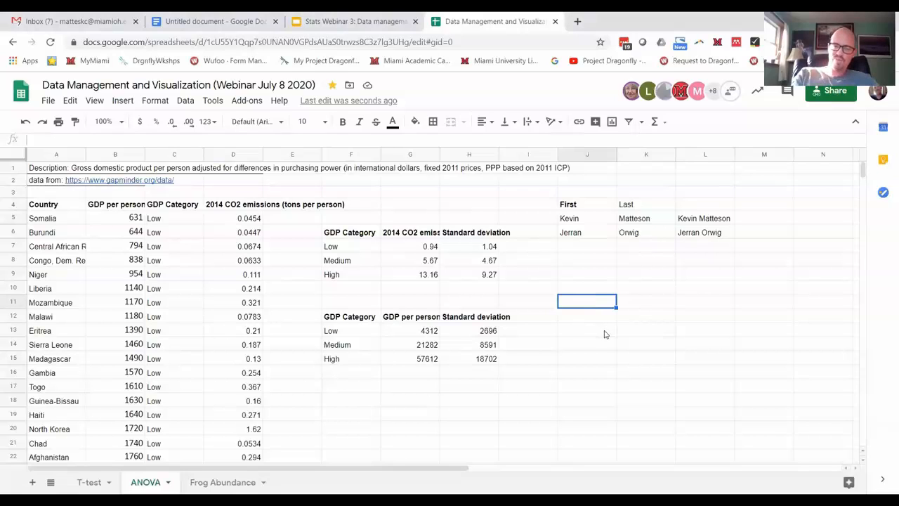
{"action": "type", "text": "Jer"}
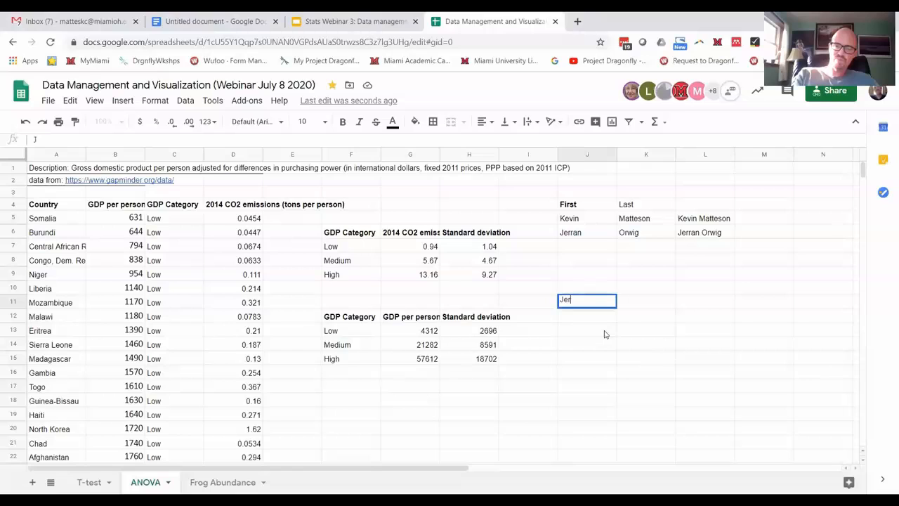
{"action": "type", "text": "ran Orwig"}
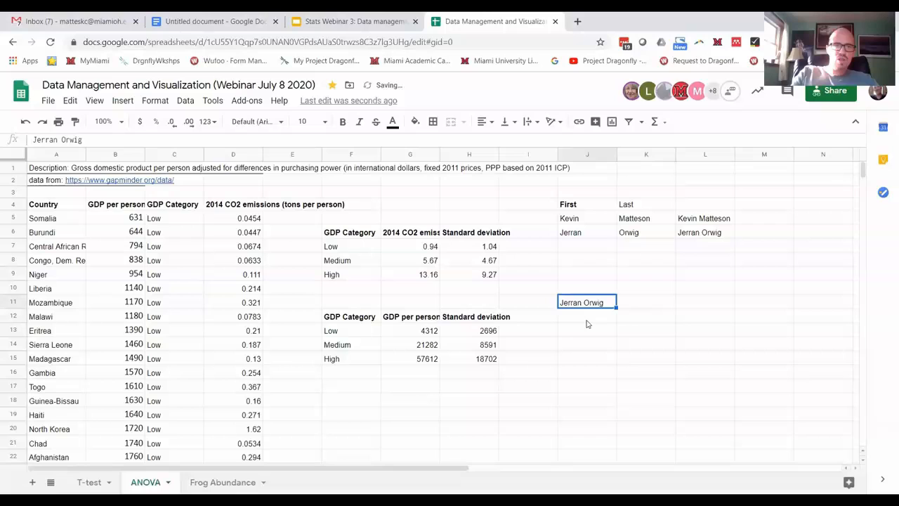
{"action": "left_click", "coordinate": [186, 100]}
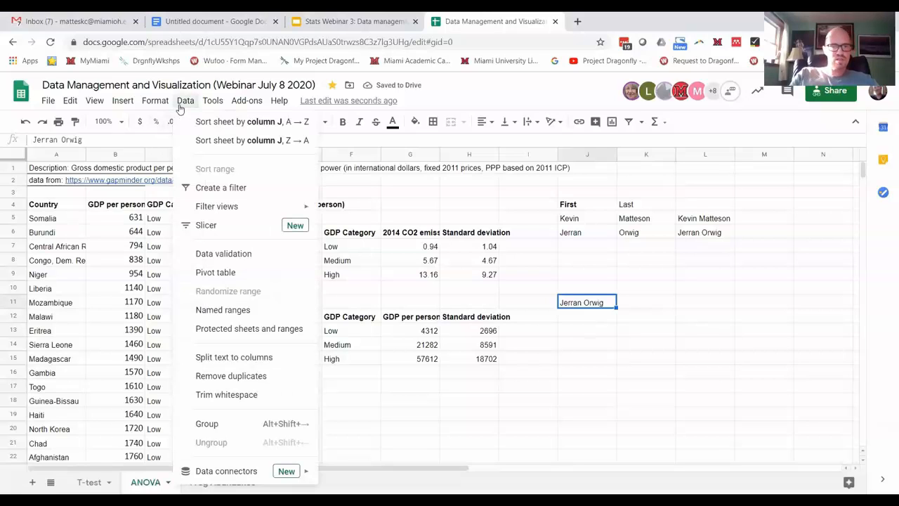
{"action": "mouse_move", "coordinate": [222, 329]}
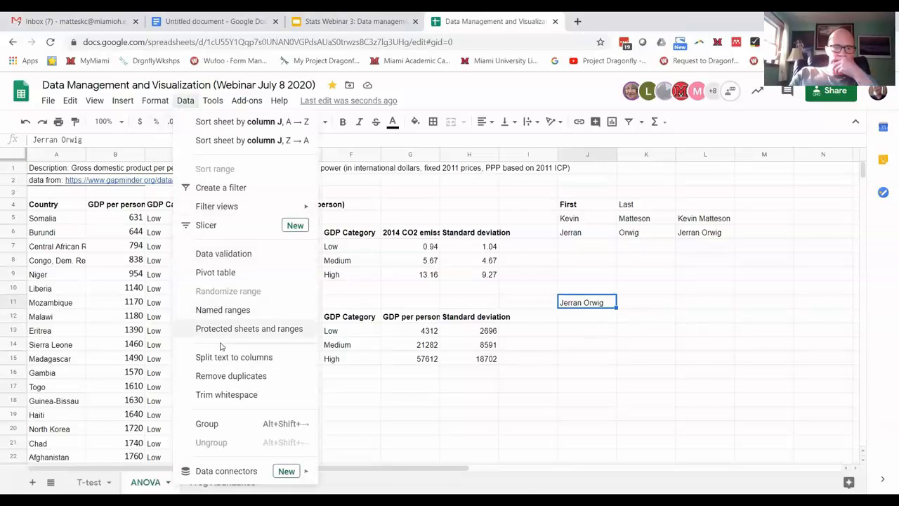
{"action": "mouse_move", "coordinate": [224, 361]}
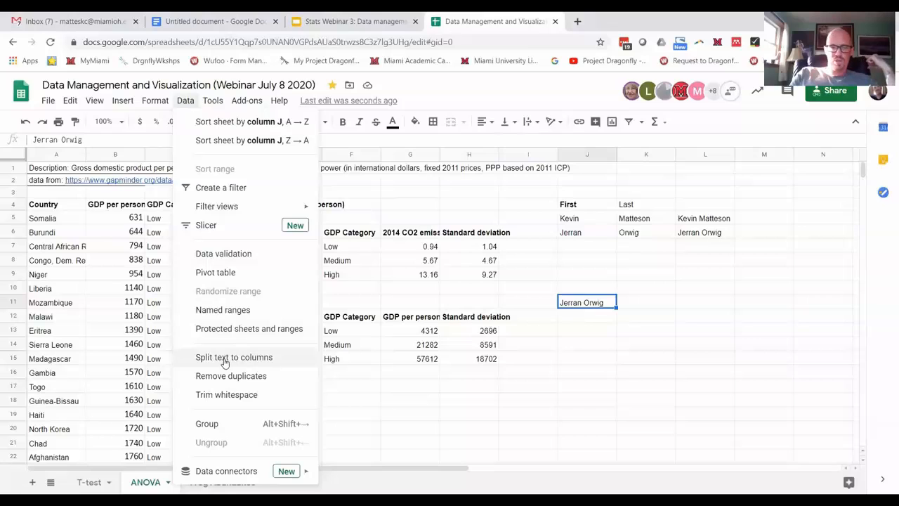
{"action": "left_click", "coordinate": [233, 356]}
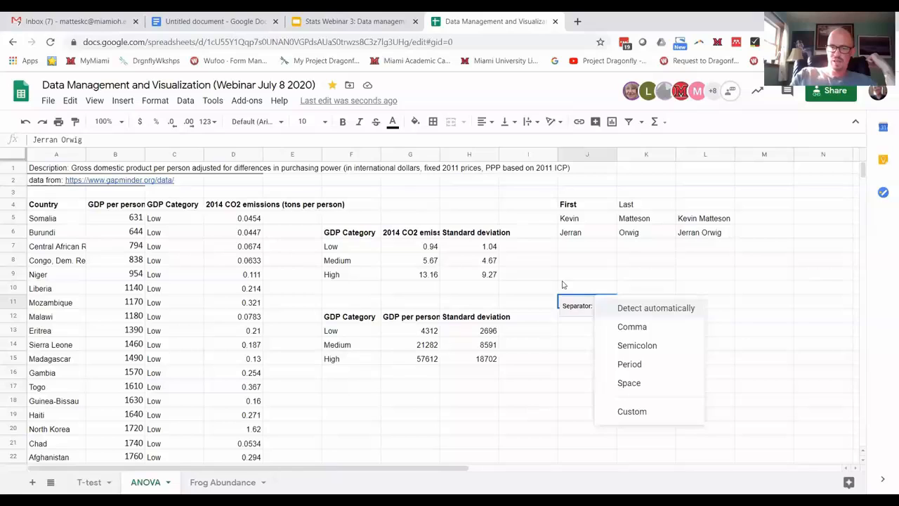
{"action": "left_click", "coordinate": [655, 308]}
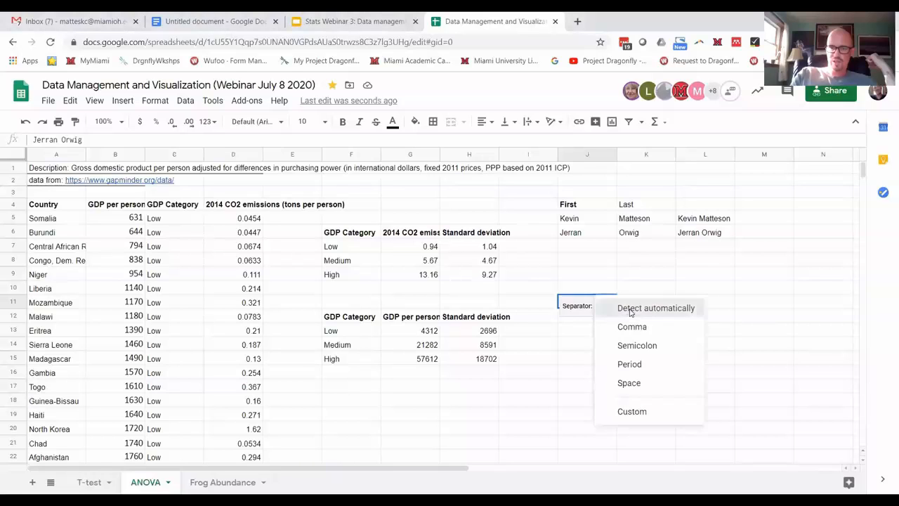
{"action": "left_click", "coordinate": [654, 308]}
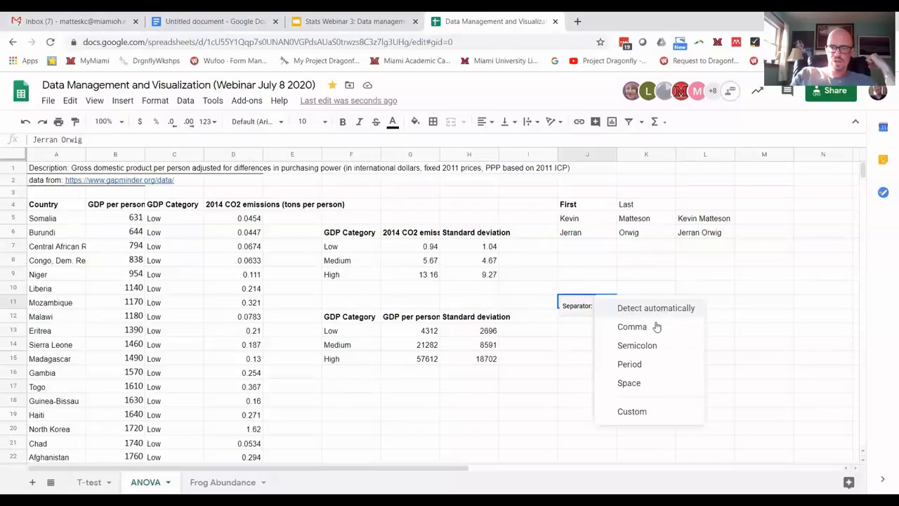
{"action": "left_click", "coordinate": [629, 382]}
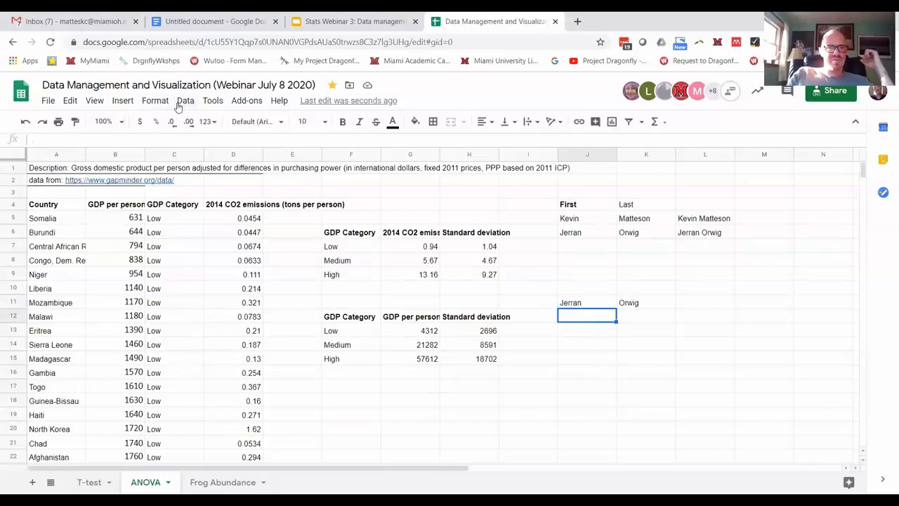
Clear the name examples in J3:L15 and switch to the useful-functions Slides tab.
{"action": "left_click", "coordinate": [185, 102]}
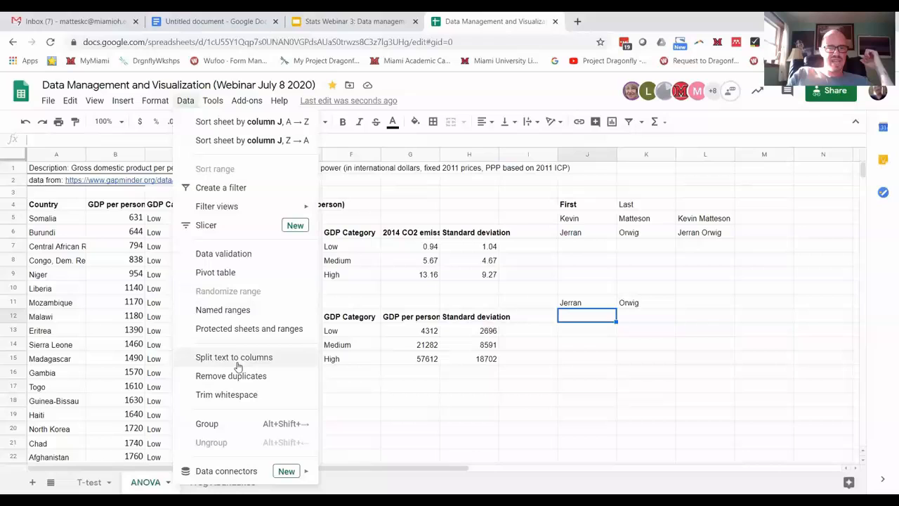
{"action": "mouse_move", "coordinate": [233, 377]}
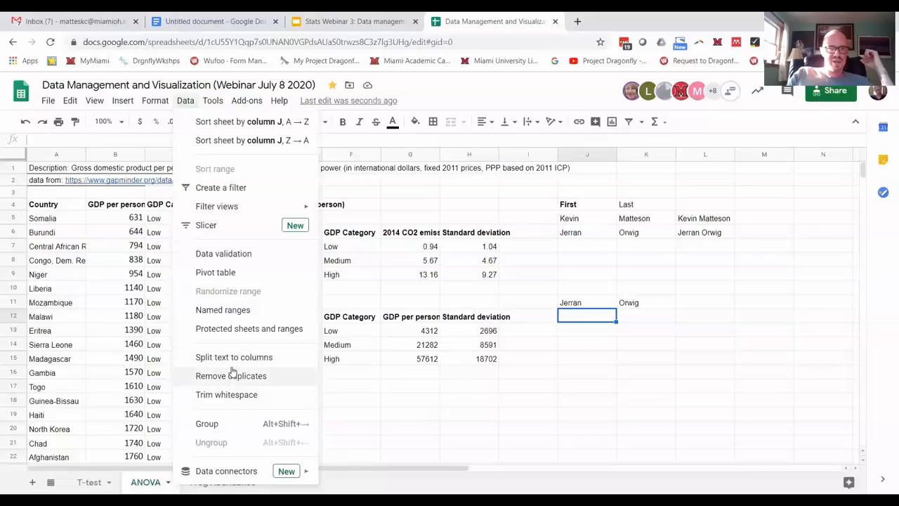
{"action": "mouse_move", "coordinate": [520, 326]}
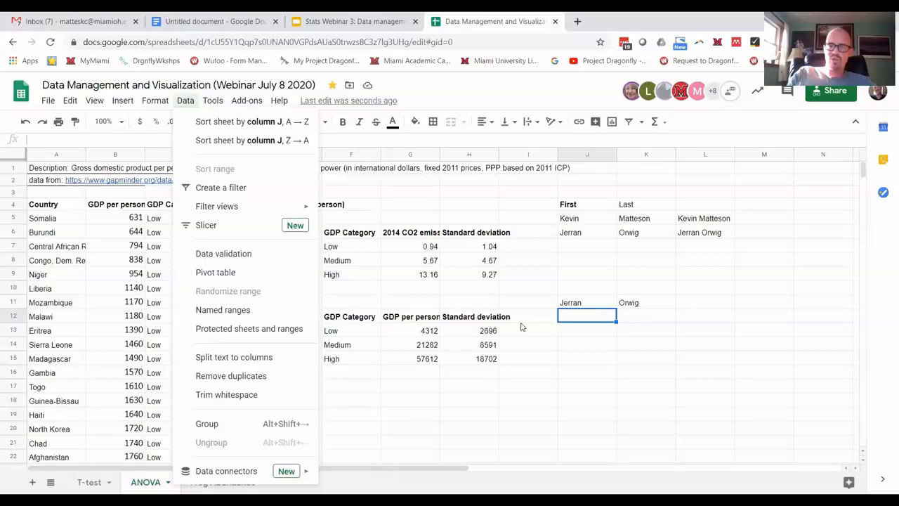
{"action": "mouse_move", "coordinate": [641, 304]}
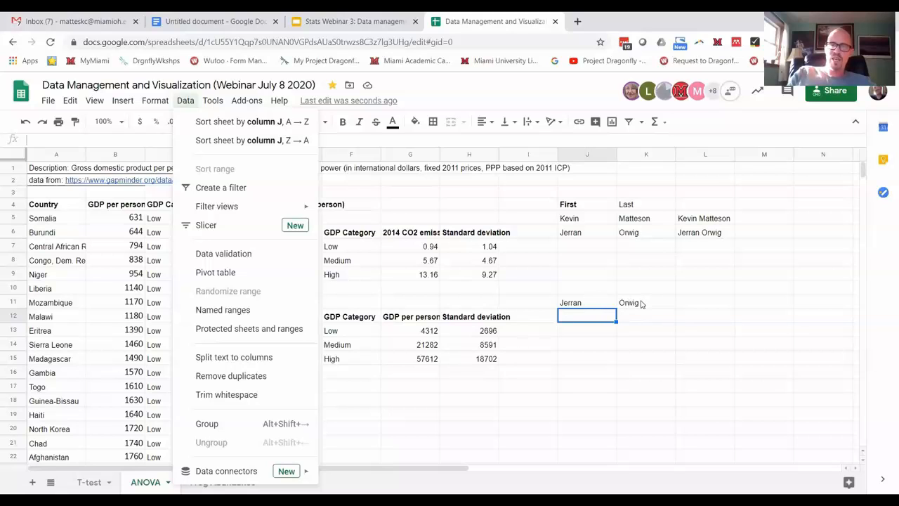
{"action": "mouse_move", "coordinate": [610, 306]}
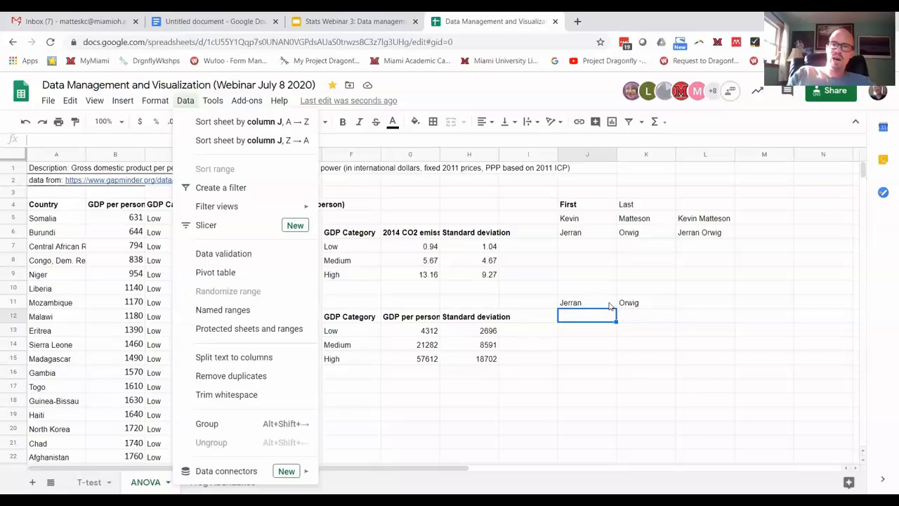
{"action": "mouse_move", "coordinate": [654, 304]}
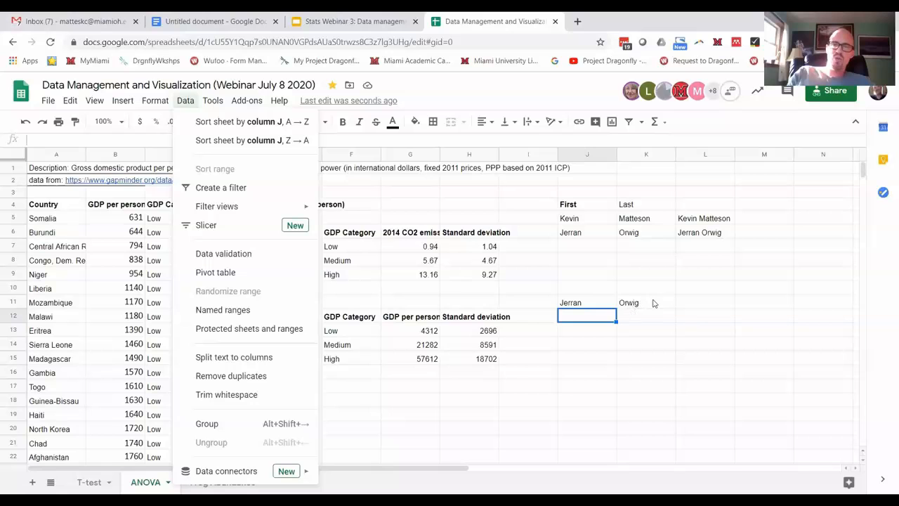
{"action": "left_click", "coordinate": [646, 302]}
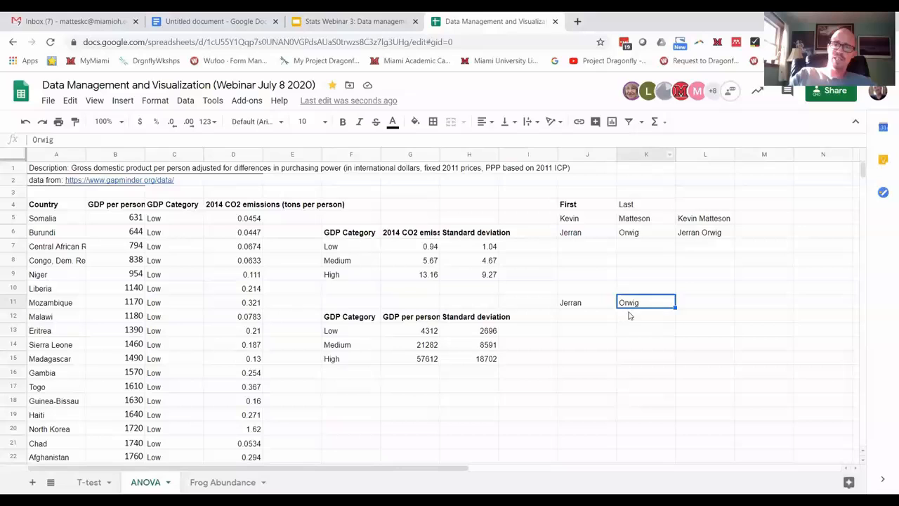
{"action": "mouse_move", "coordinate": [585, 219]}
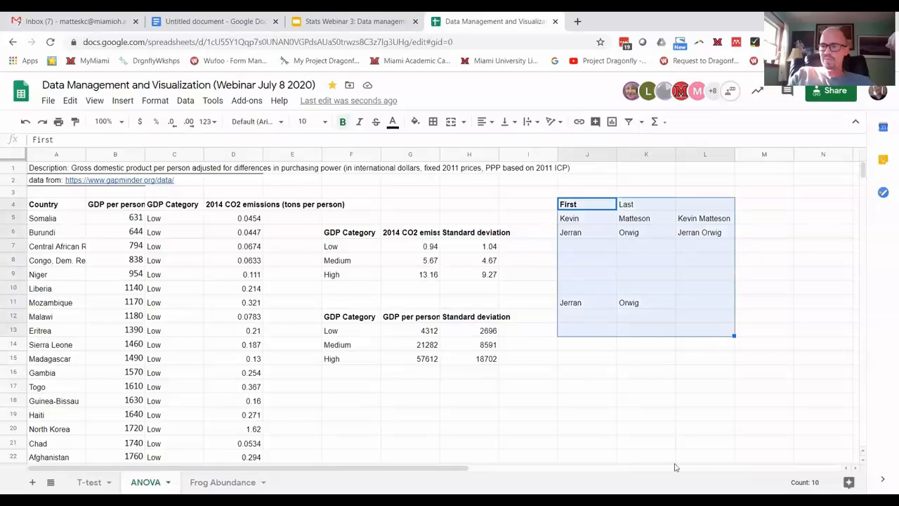
{"action": "key", "text": "Delete"}
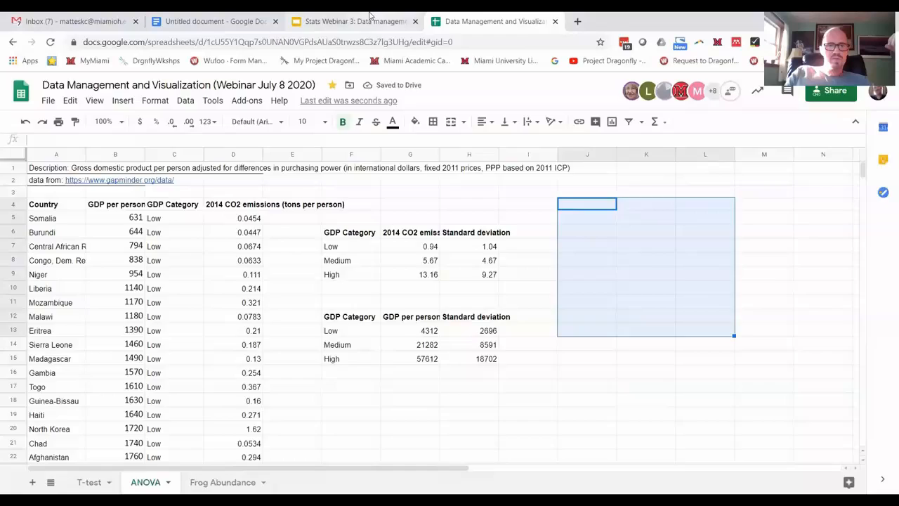
{"action": "left_click", "coordinate": [354, 21]}
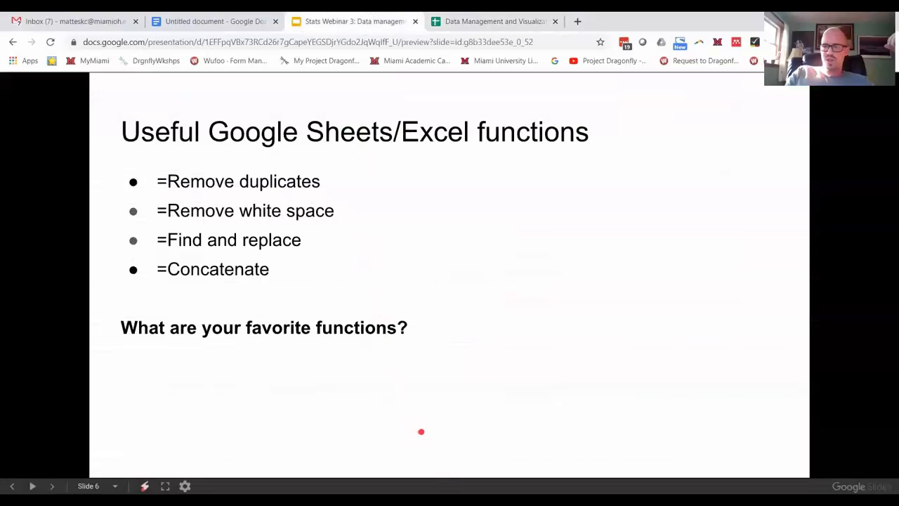